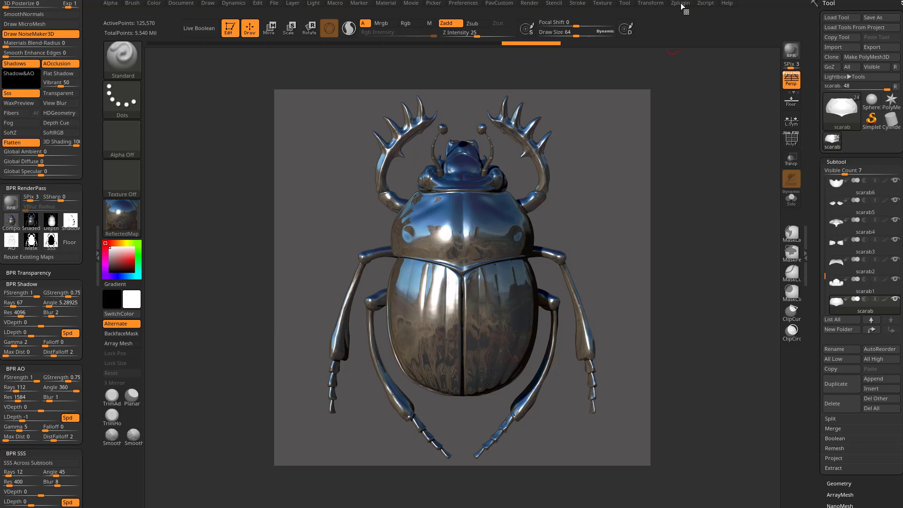
# Bring up the ZBrush To Photoshop CC plugin with its render pass options.
pyautogui.click(679, 3)
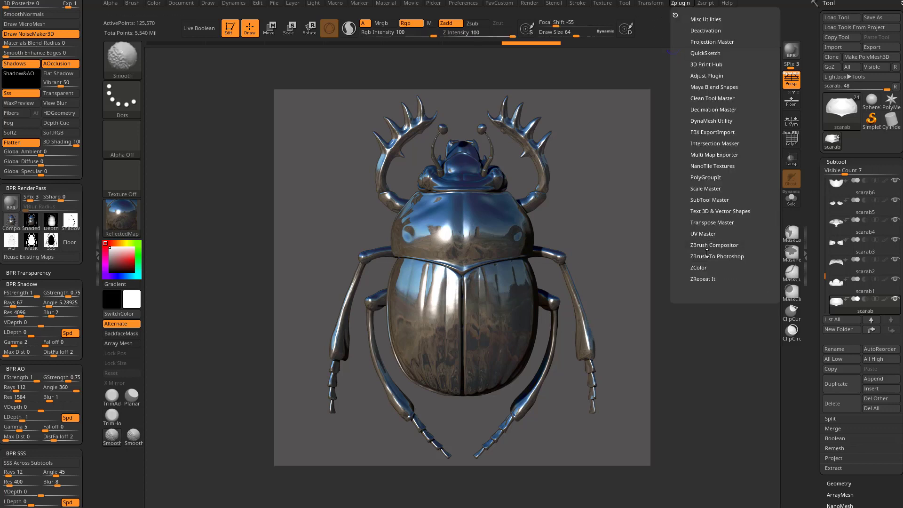
pyautogui.click(717, 255)
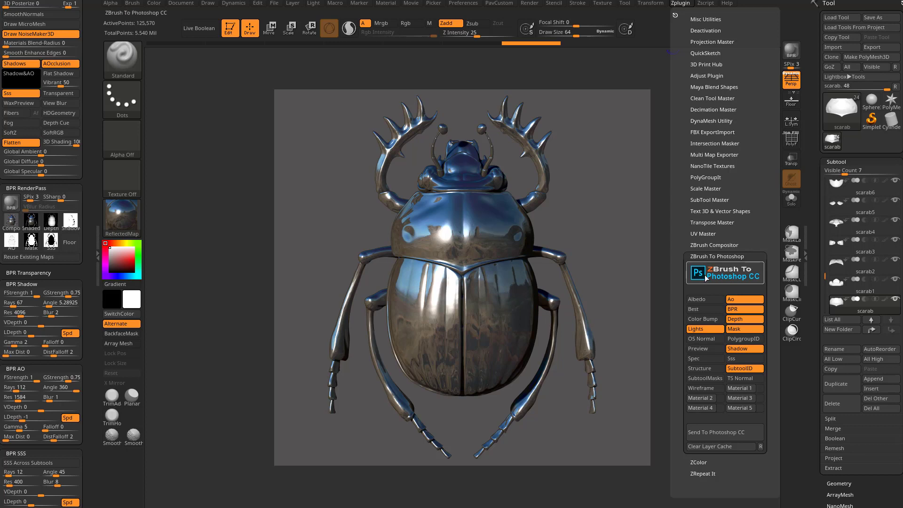
pyautogui.moveTo(704, 299)
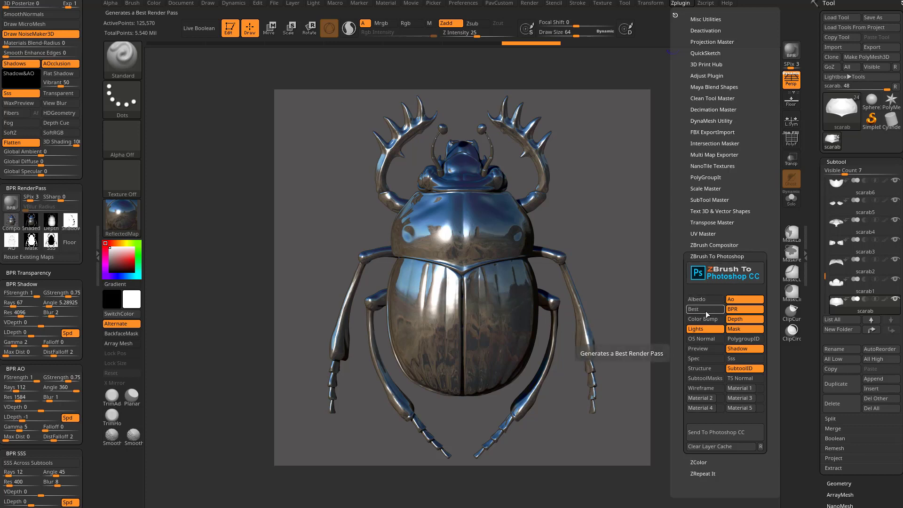
pyautogui.moveTo(744, 338)
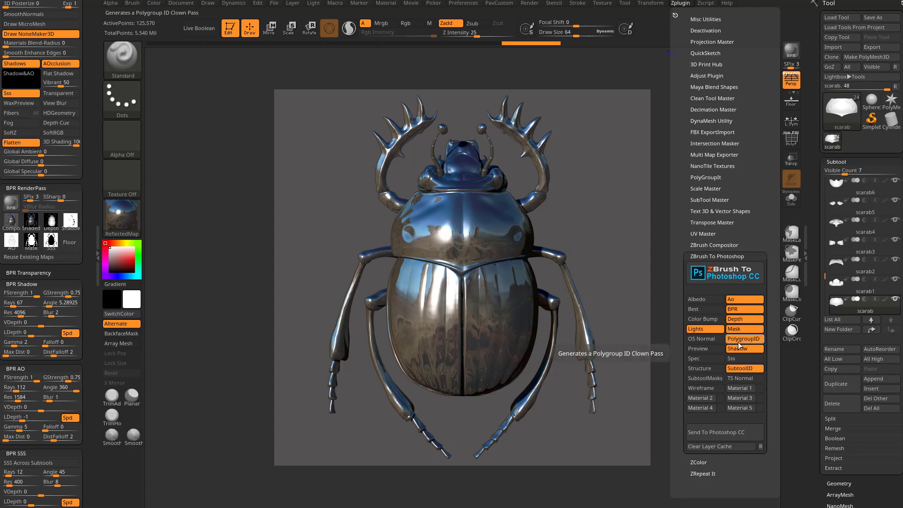
pyautogui.moveTo(743, 359)
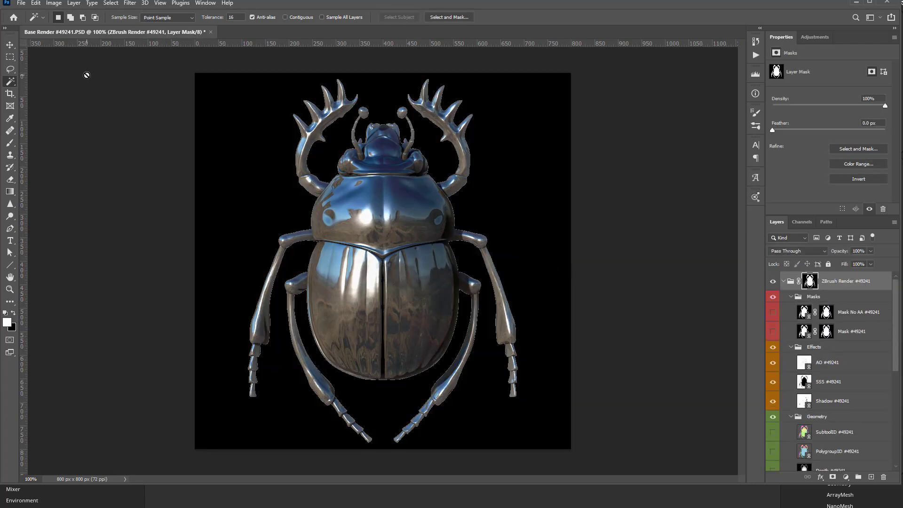
# Check the render's Image Size, then close the document answering the save prompt.
pyautogui.click(54, 4)
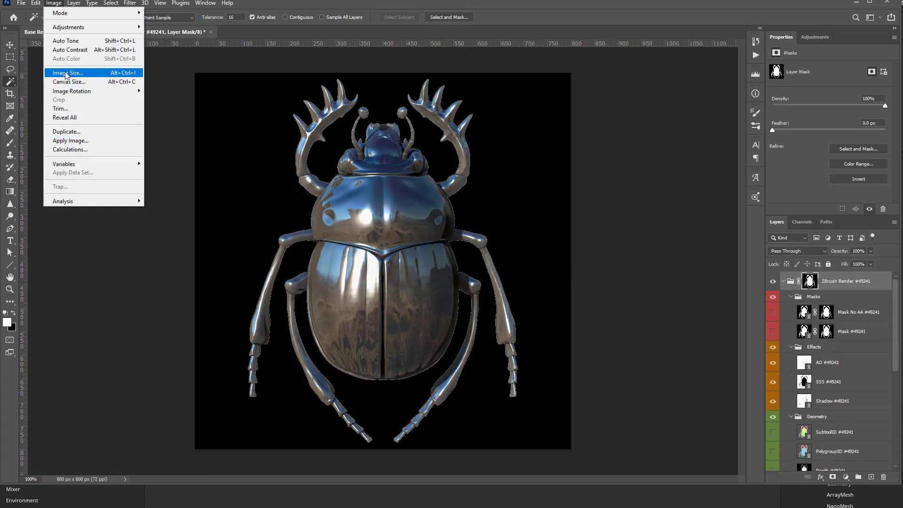
pyautogui.click(67, 73)
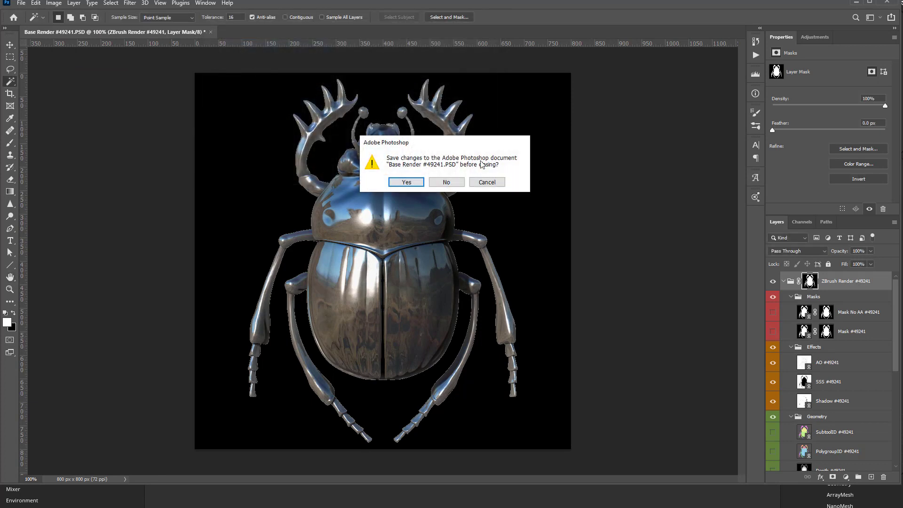
pyautogui.click(445, 181)
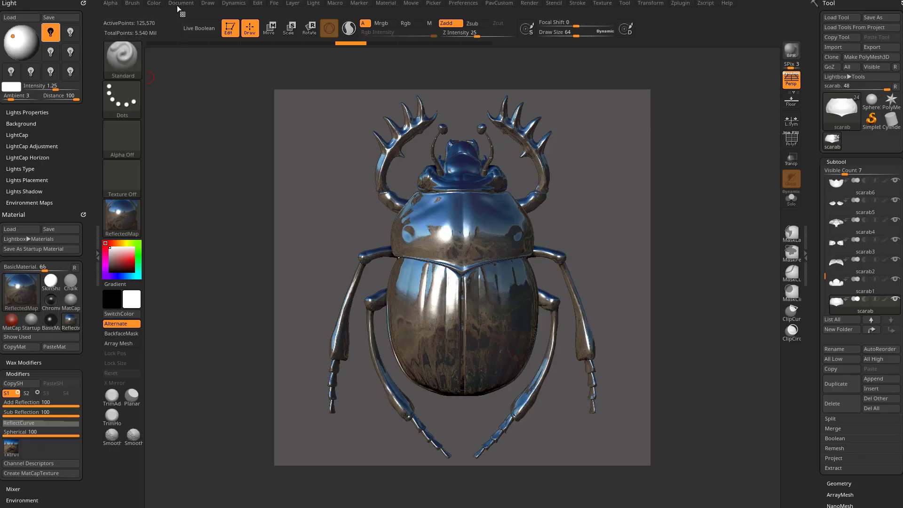
# Apply the Cust1 view, resize the document to 2048 × 2048 and reframe the scarab.
pyautogui.click(181, 4)
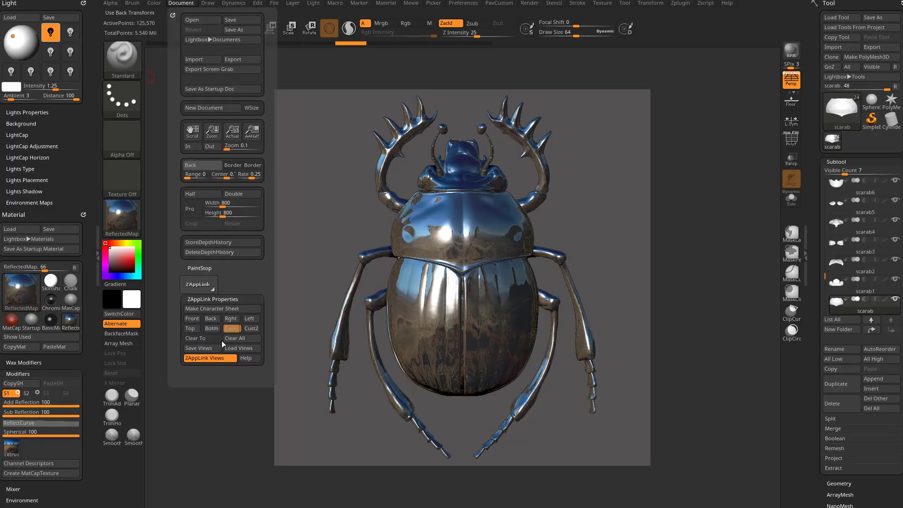
pyautogui.moveTo(231, 328)
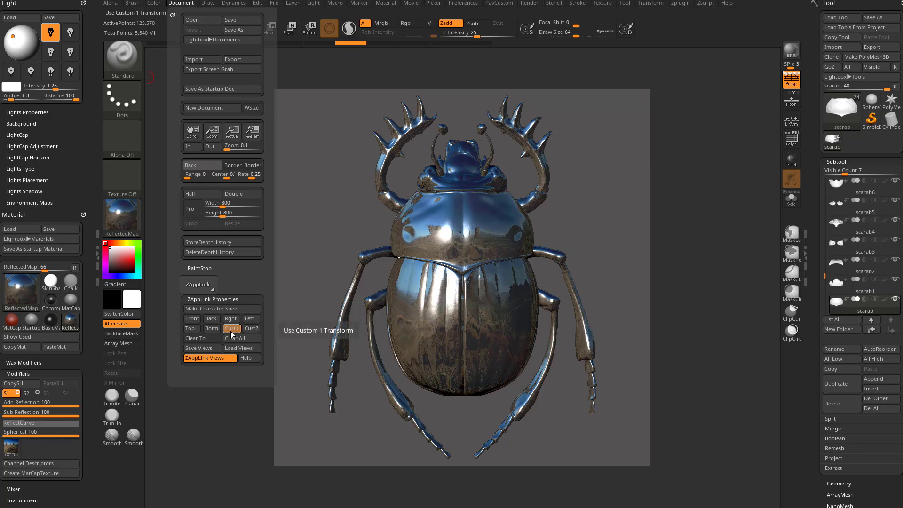
pyautogui.click(207, 4)
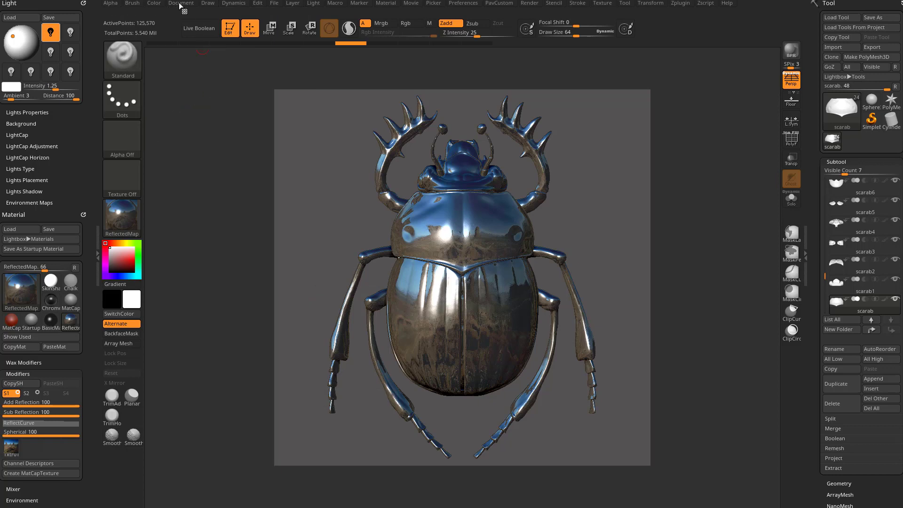
pyautogui.click(182, 3)
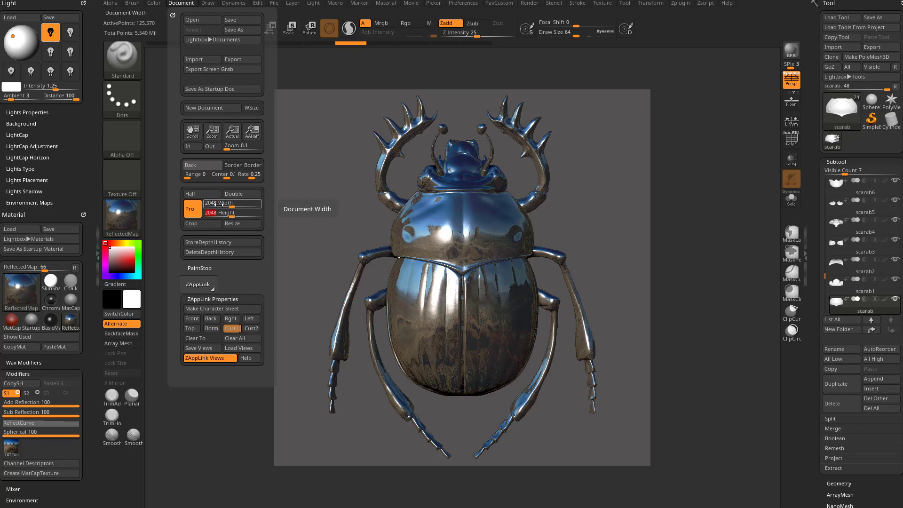
pyautogui.click(242, 224)
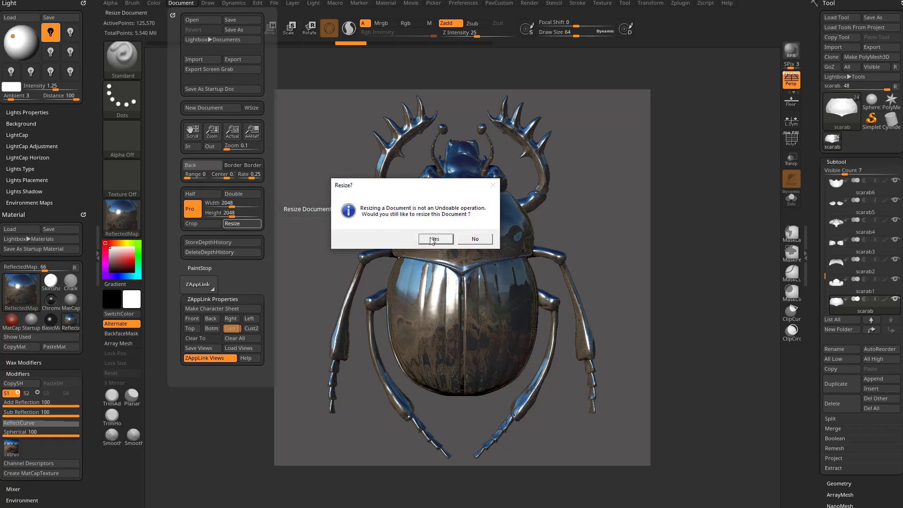
pyautogui.click(434, 239)
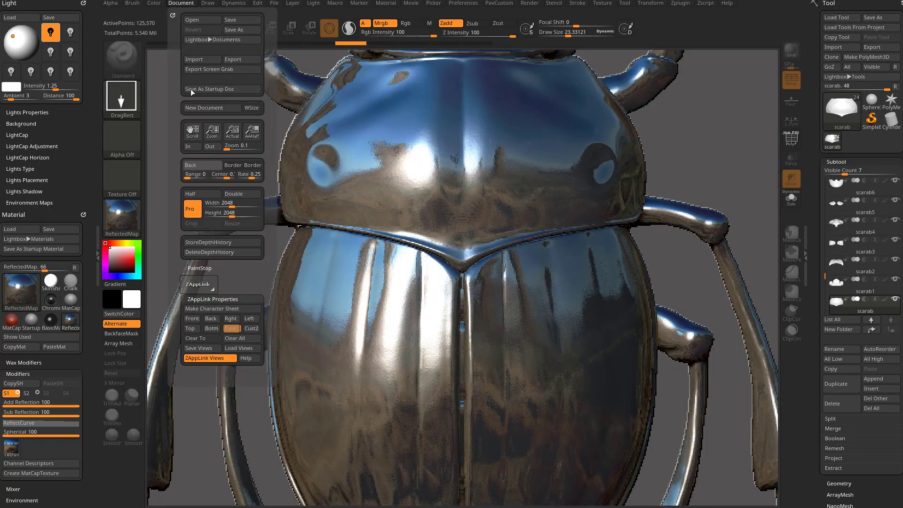
pyautogui.click(212, 133)
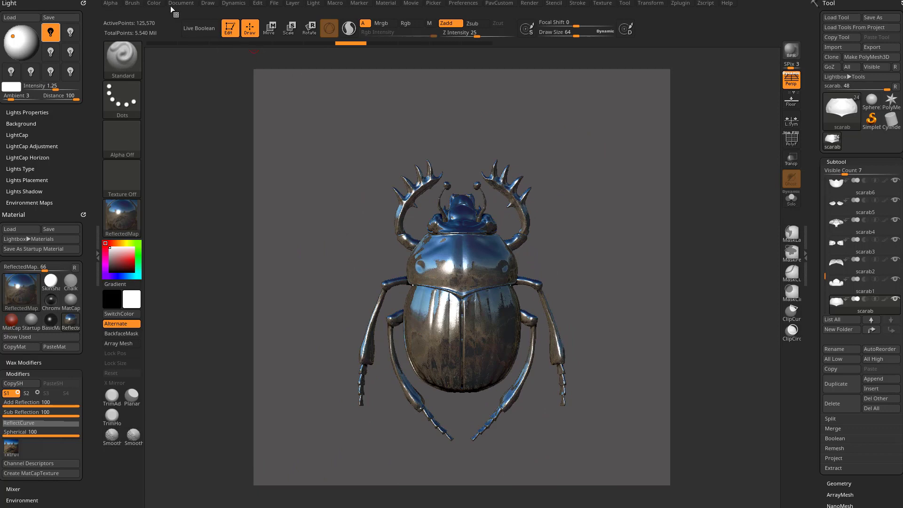
pyautogui.click(181, 4)
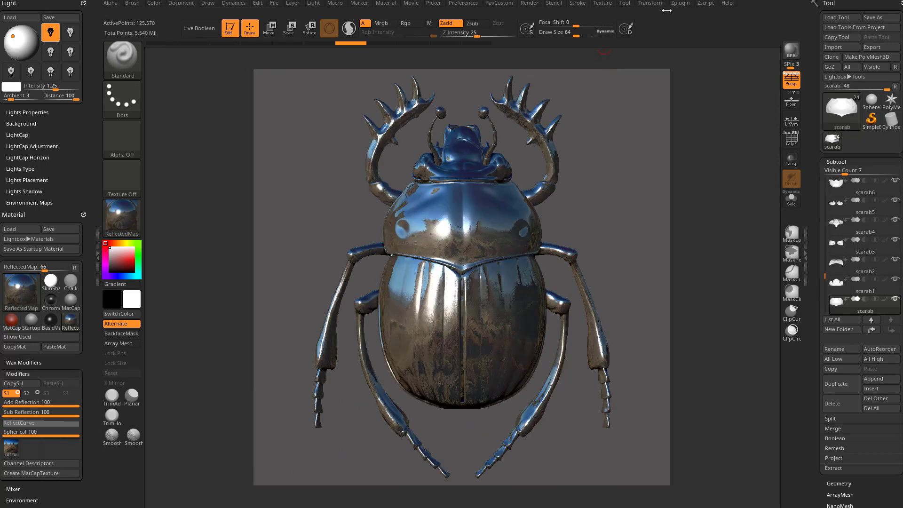
# Use the Zplugin menu to send the 2048 px render to Photoshop CC.
pyautogui.click(680, 4)
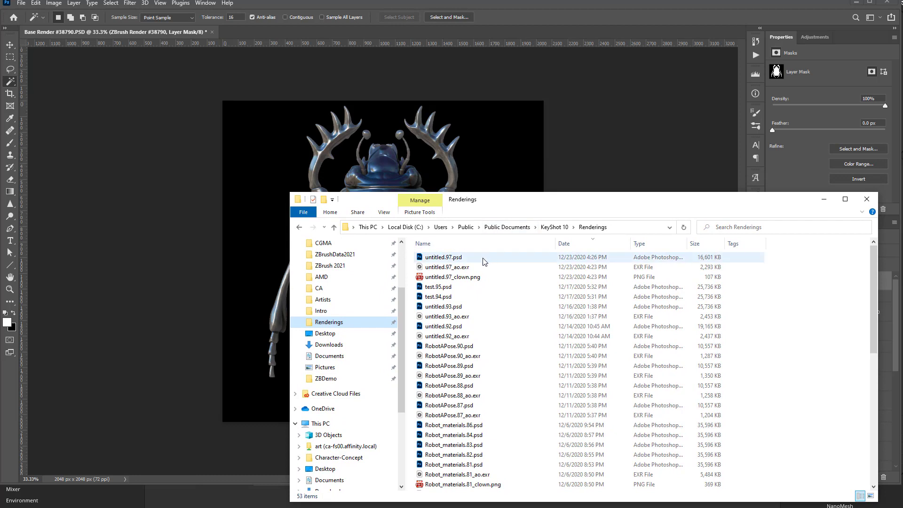
# Copy the three untitled.97 renders into D:\Recording\Compositing\CompAll and bring the AO EXR into Photoshop.
pyautogui.click(453, 276)
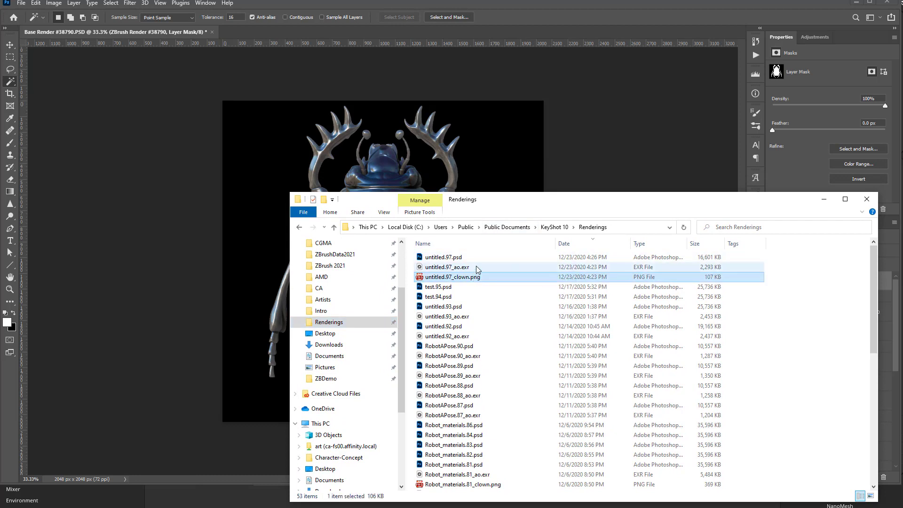
pyautogui.click(443, 256)
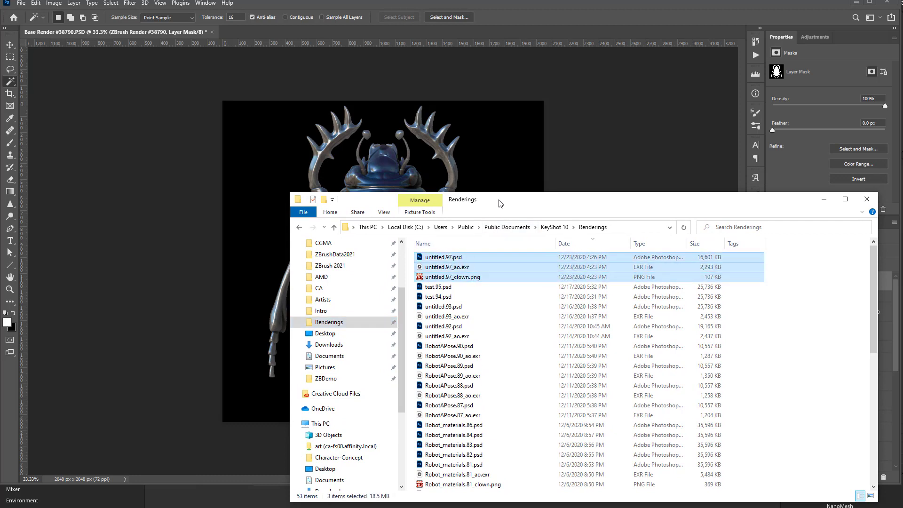
pyautogui.click(866, 199)
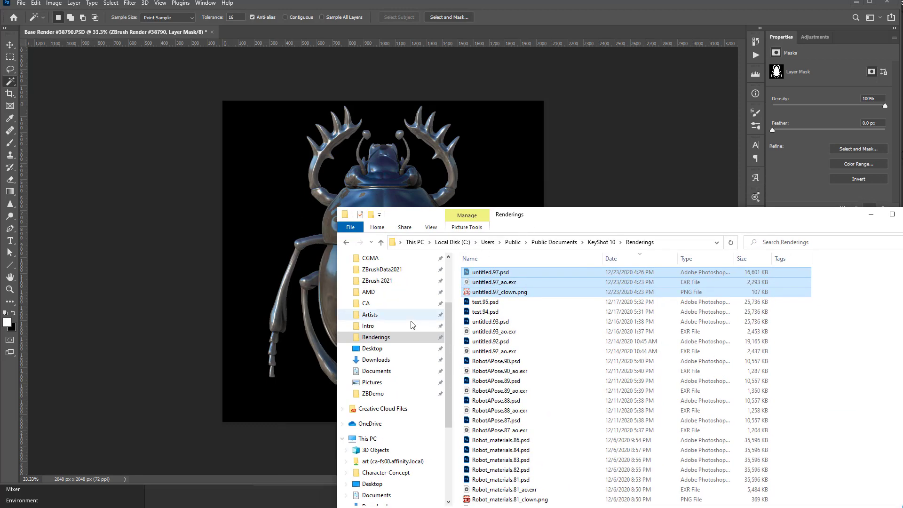
pyautogui.click(376, 299)
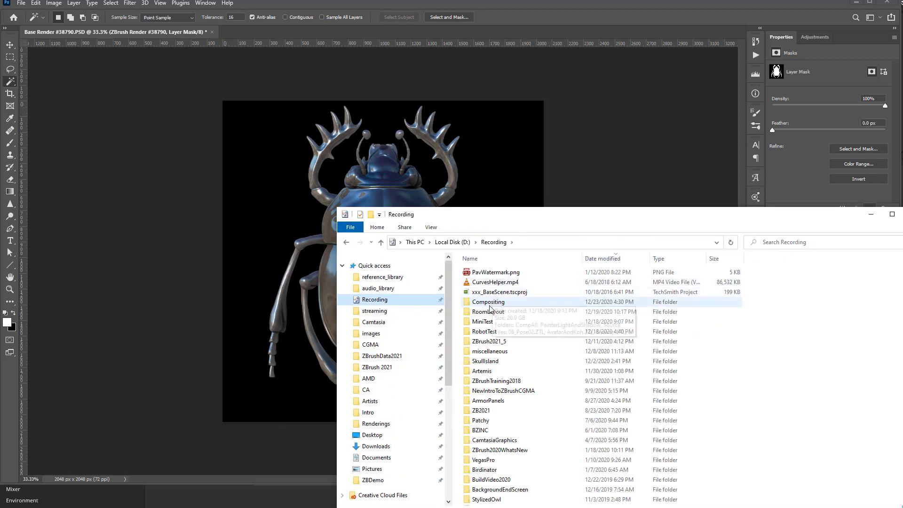
pyautogui.doubleClick(487, 302)
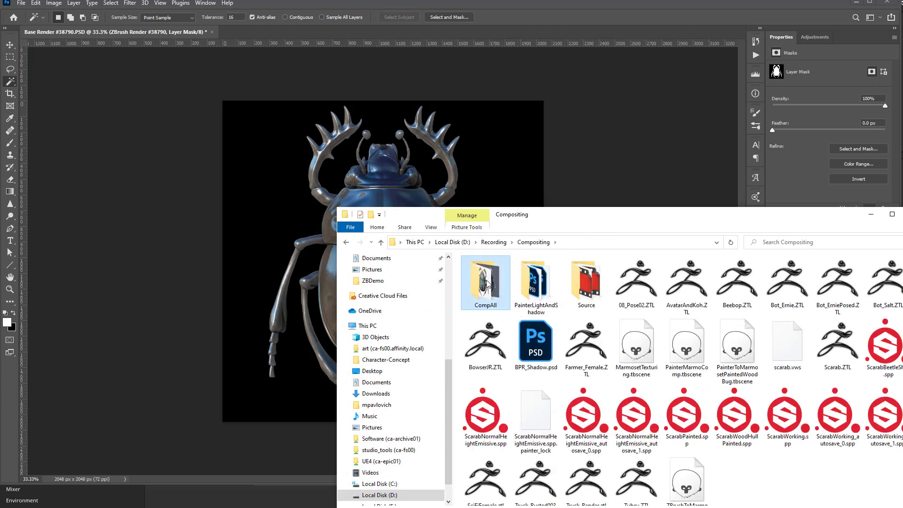
pyautogui.doubleClick(485, 278)
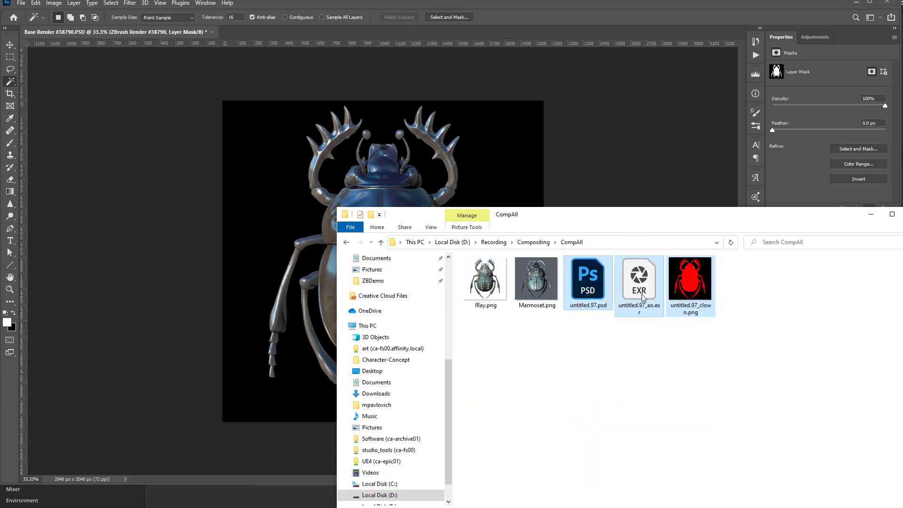
pyautogui.click(632, 331)
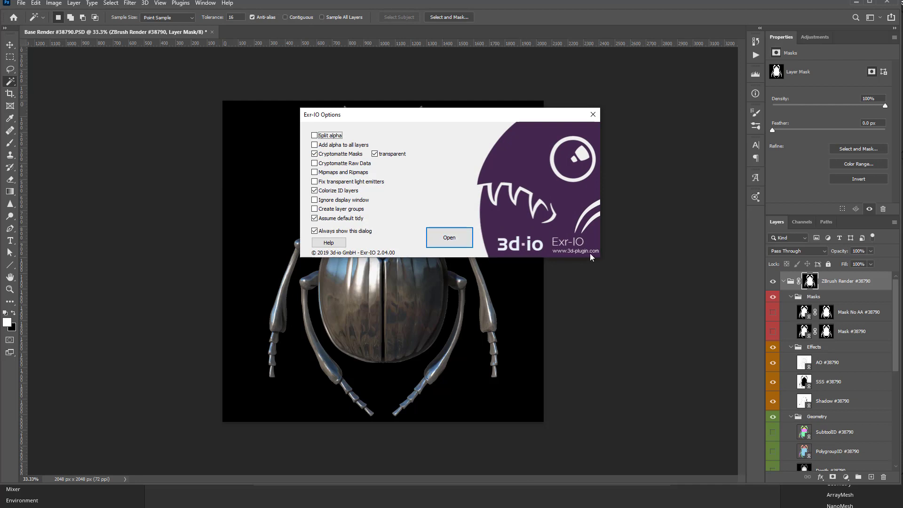
pyautogui.moveTo(581, 248)
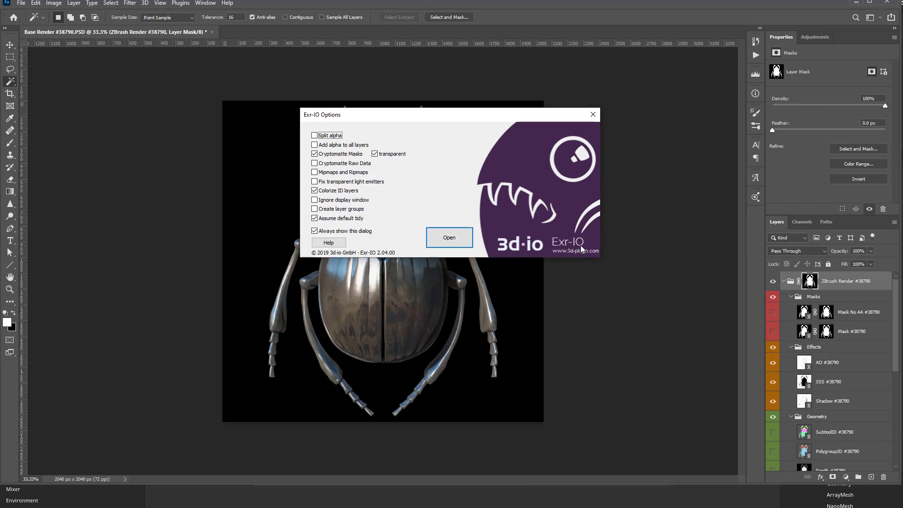
pyautogui.moveTo(450, 187)
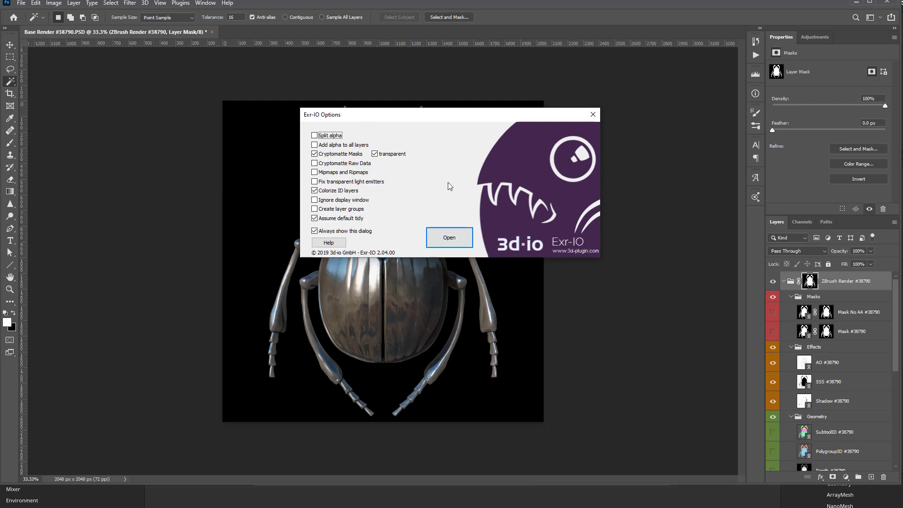
pyautogui.moveTo(474, 260)
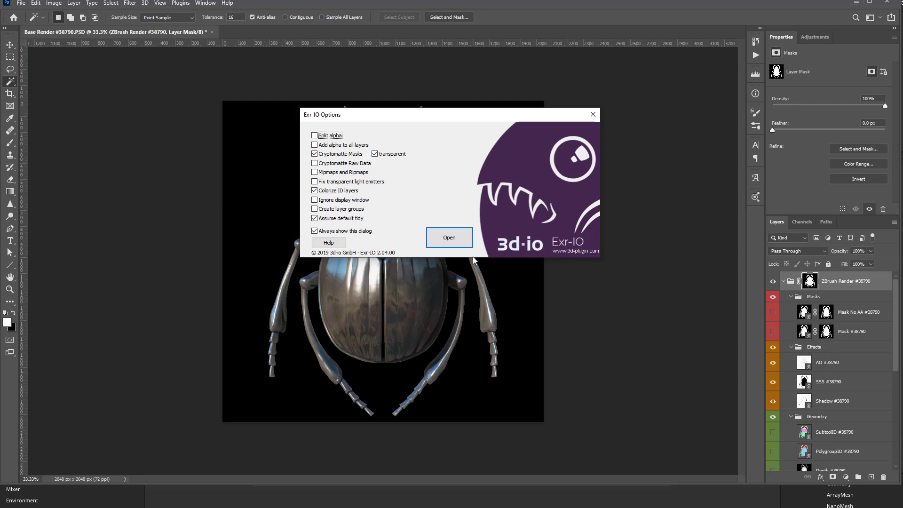
# Accept the Exr-IO options with Cryptomatte masks and colorized ID layers enabled.
pyautogui.click(448, 237)
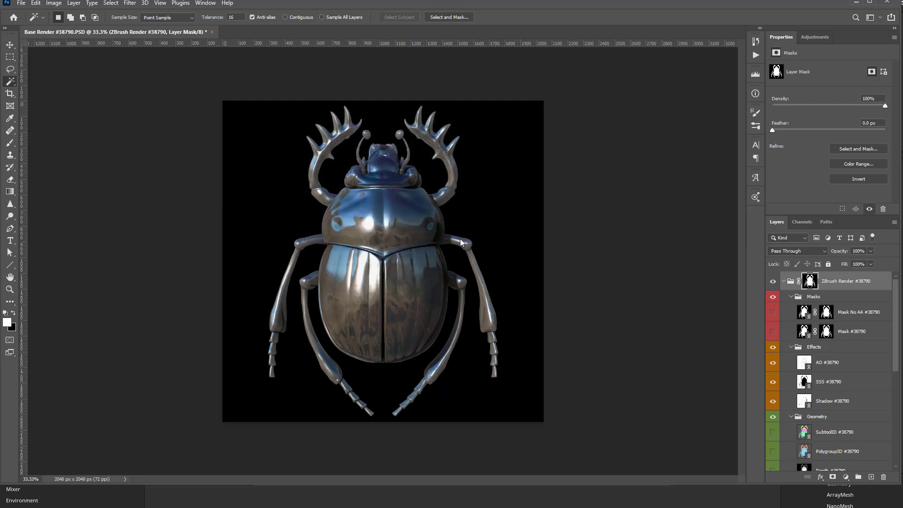
# Hide the white AO layer and inspect the layers of the AO EXR document.
pyautogui.click(53, 3)
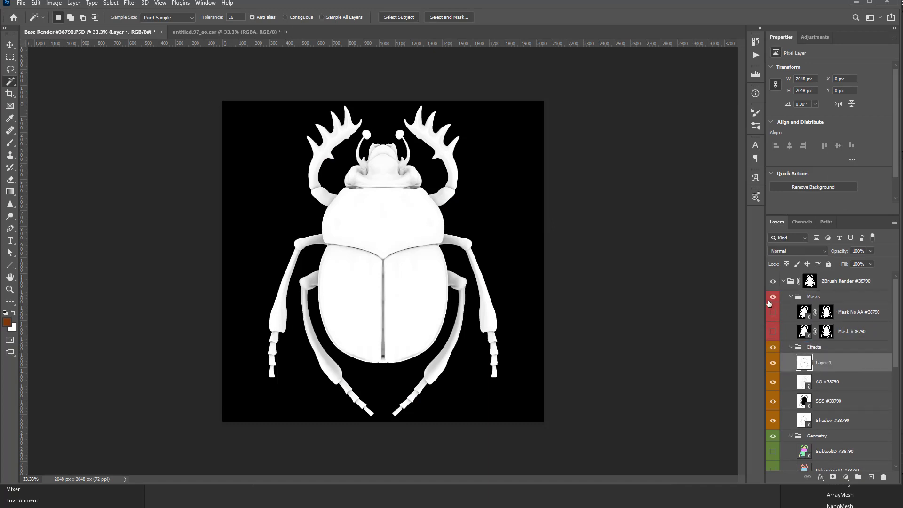
pyautogui.click(790, 296)
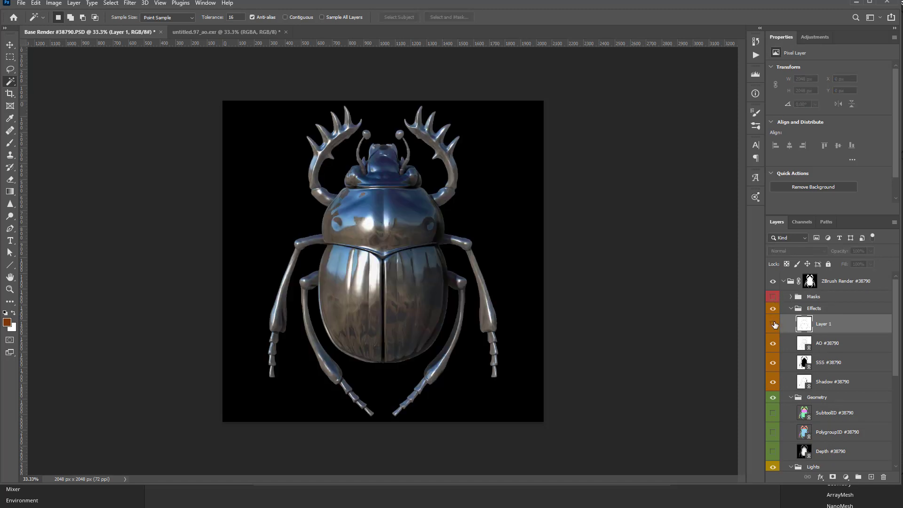
pyautogui.click(827, 343)
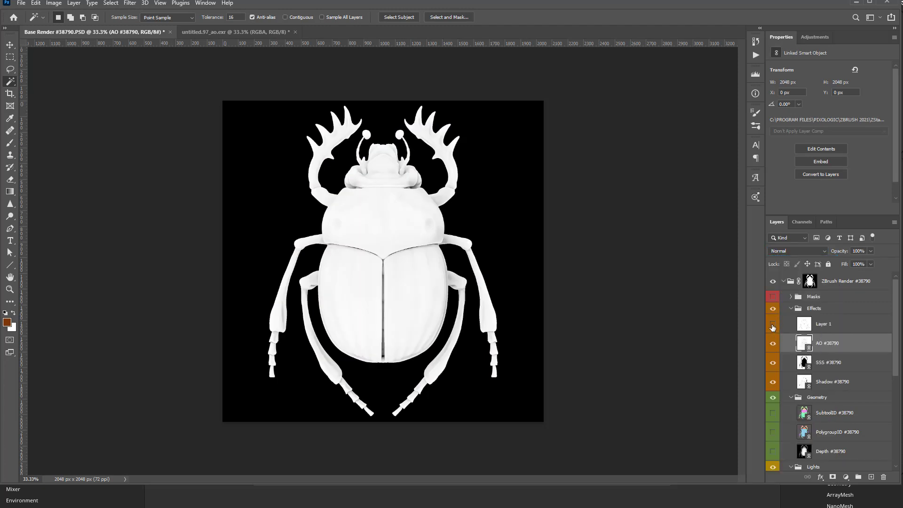
pyautogui.click(773, 324)
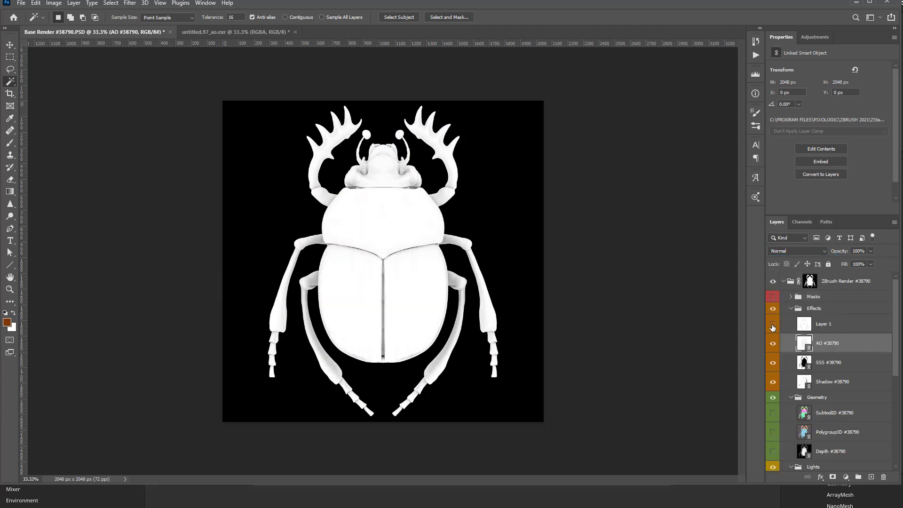
pyautogui.moveTo(773, 327)
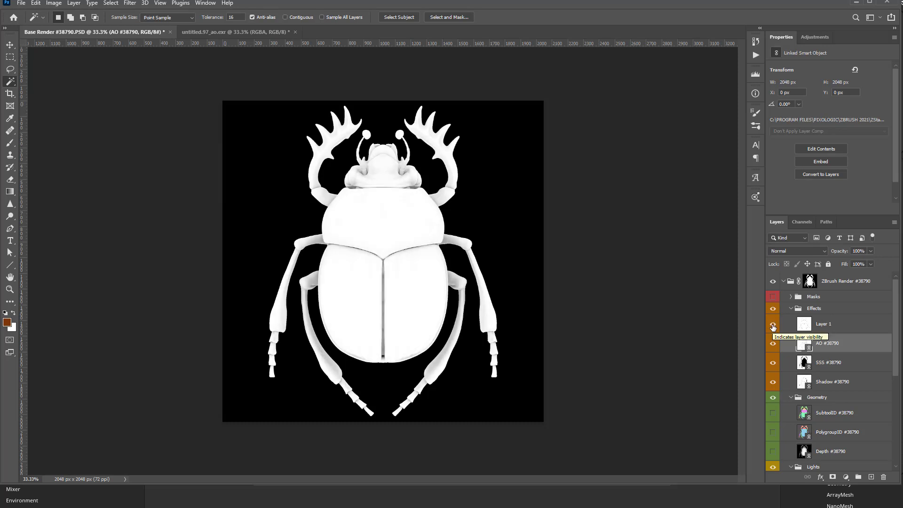
# Toggle Layer 1 visibility and close untitled.97_ao.exr without saving.
pyautogui.click(236, 32)
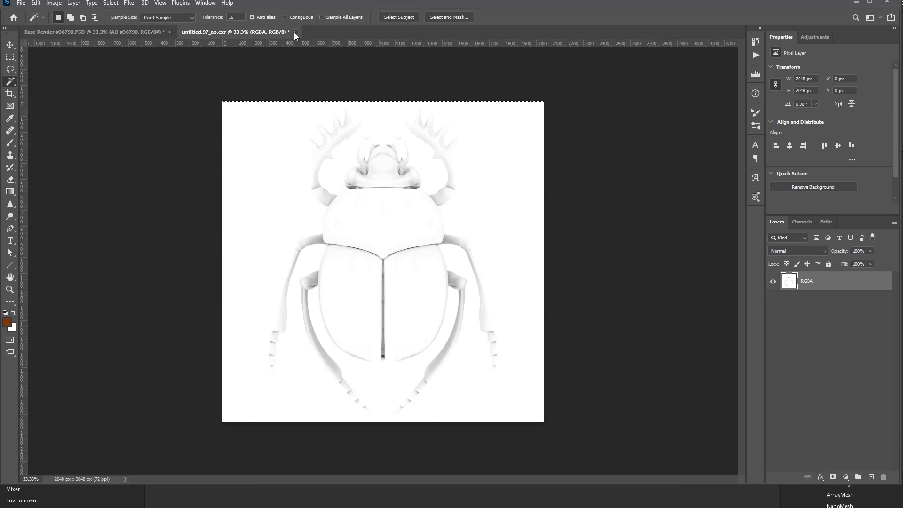
pyautogui.click(296, 32)
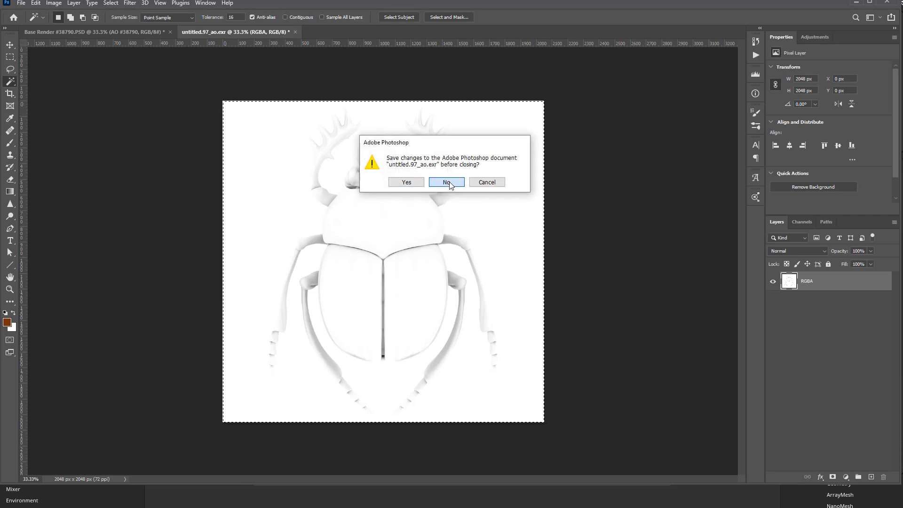
pyautogui.click(446, 182)
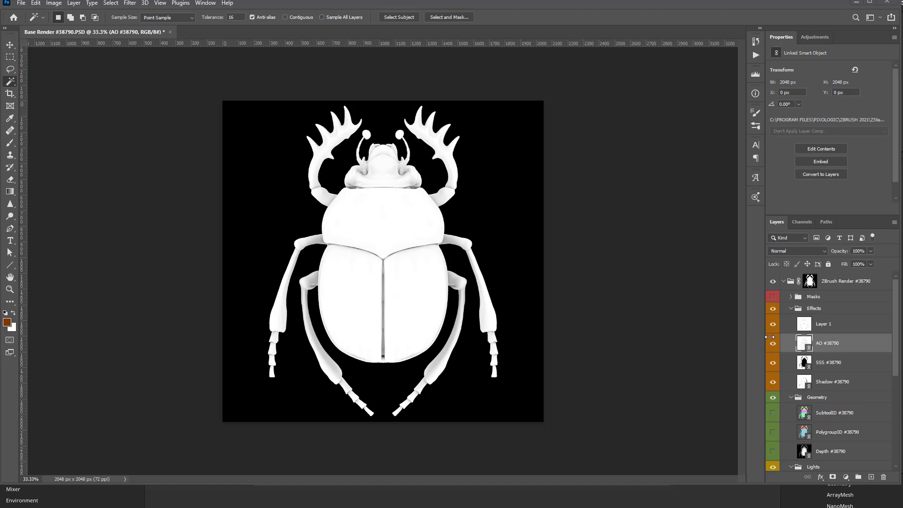
# Blend the AO layer with Multiply and delete the empty Layer 1.
pyautogui.click(797, 250)
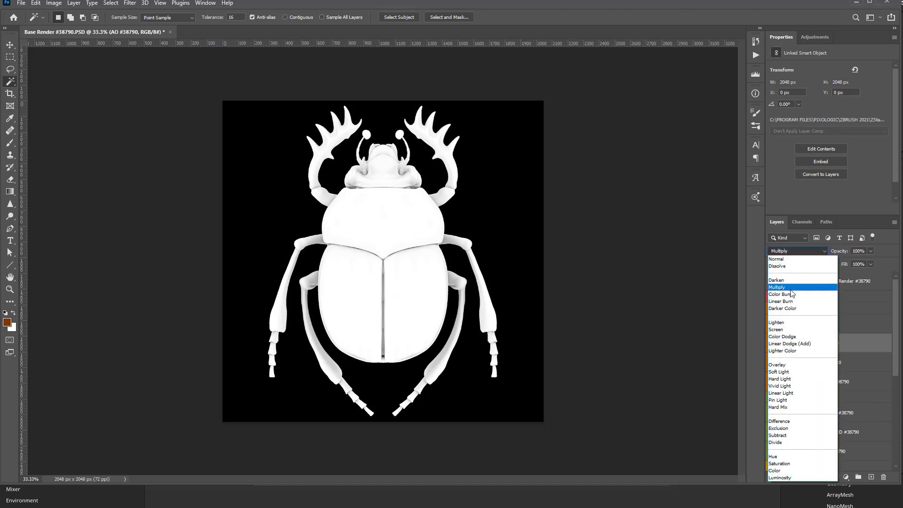
pyautogui.click(776, 287)
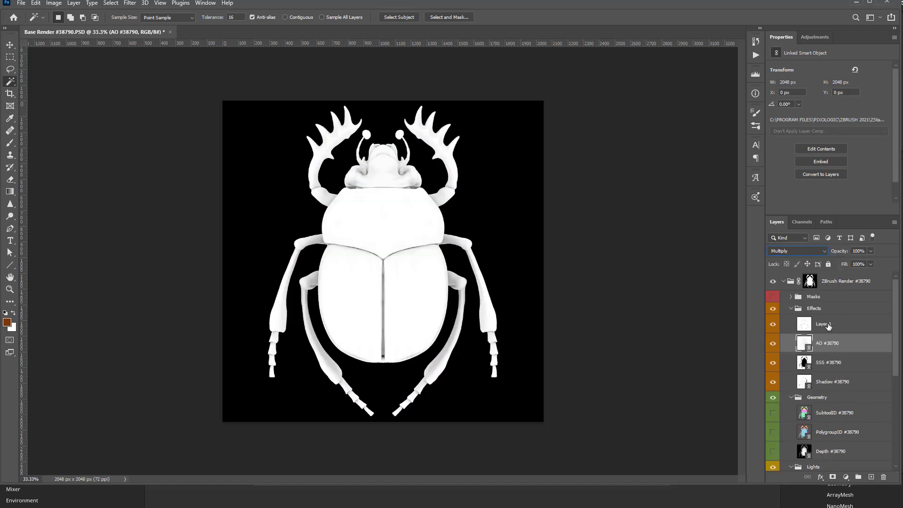
pyautogui.click(887, 477)
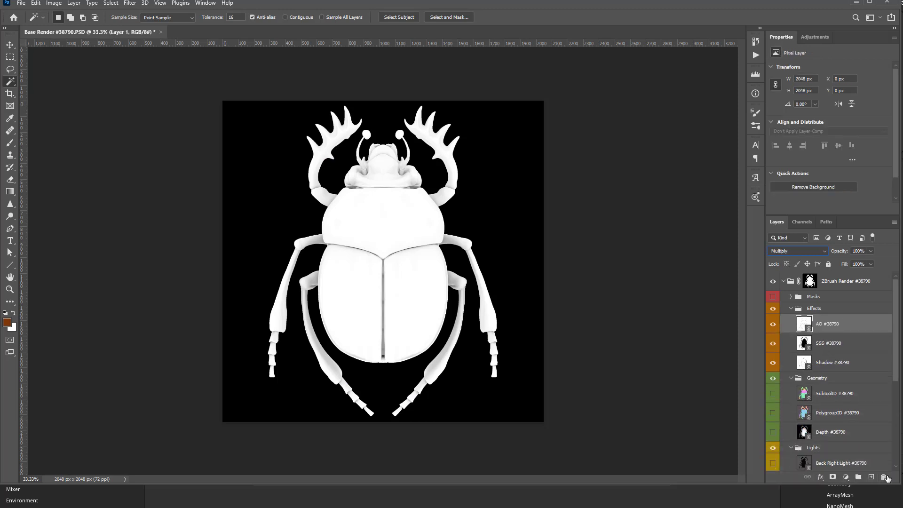
pyautogui.click(828, 324)
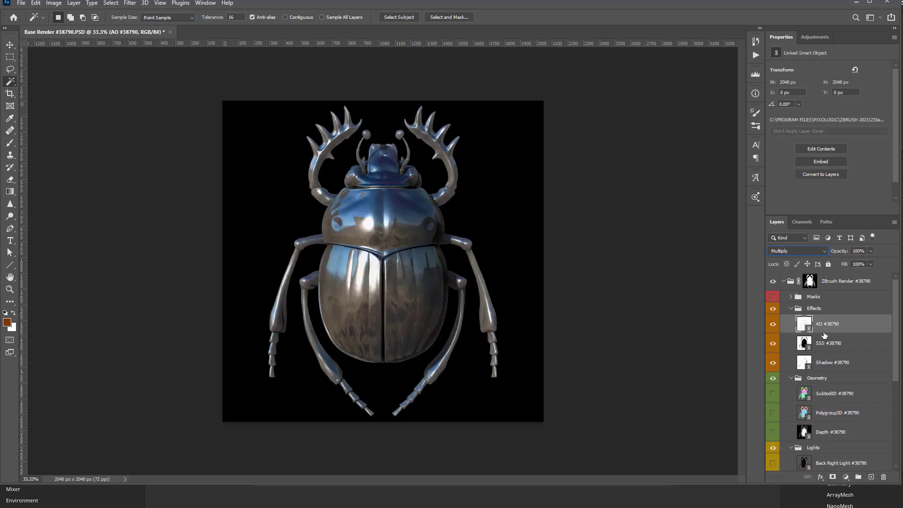
# Toggle the SubtoolID colour map visible and make it the active layer.
pyautogui.scroll(-3)
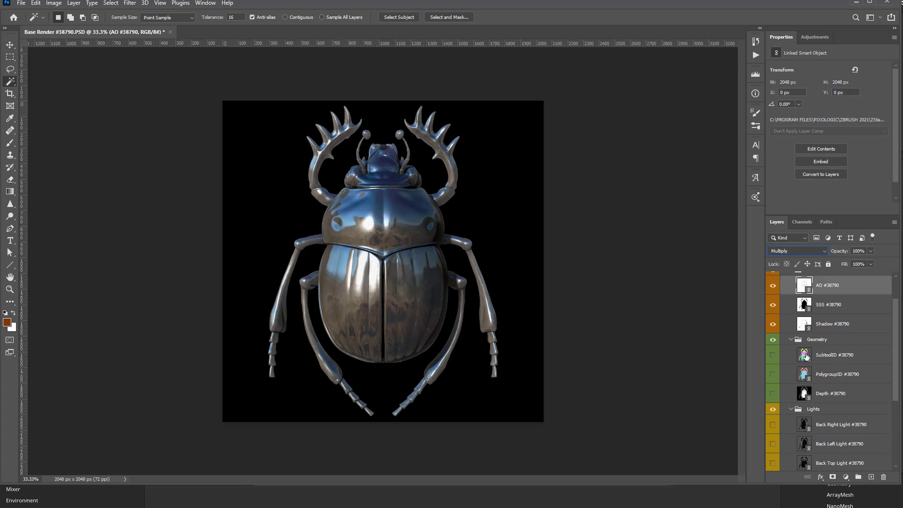
pyautogui.click(773, 358)
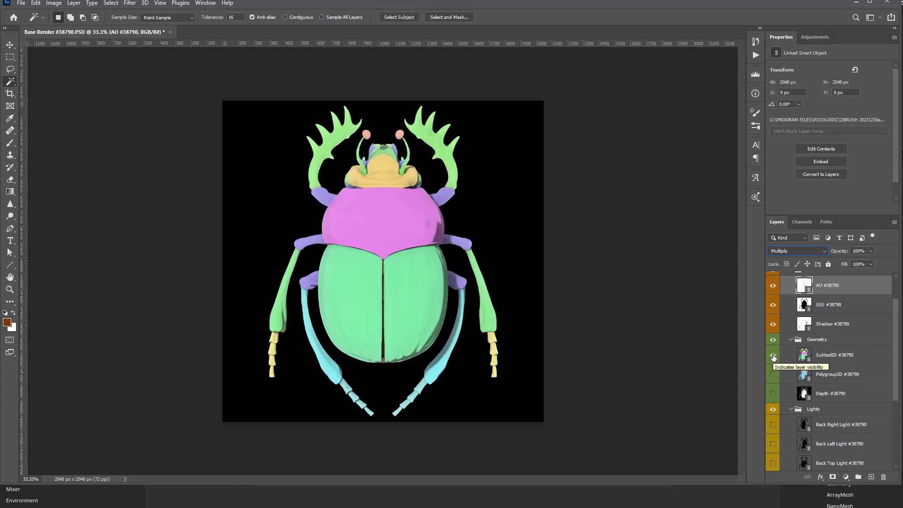
pyautogui.click(773, 355)
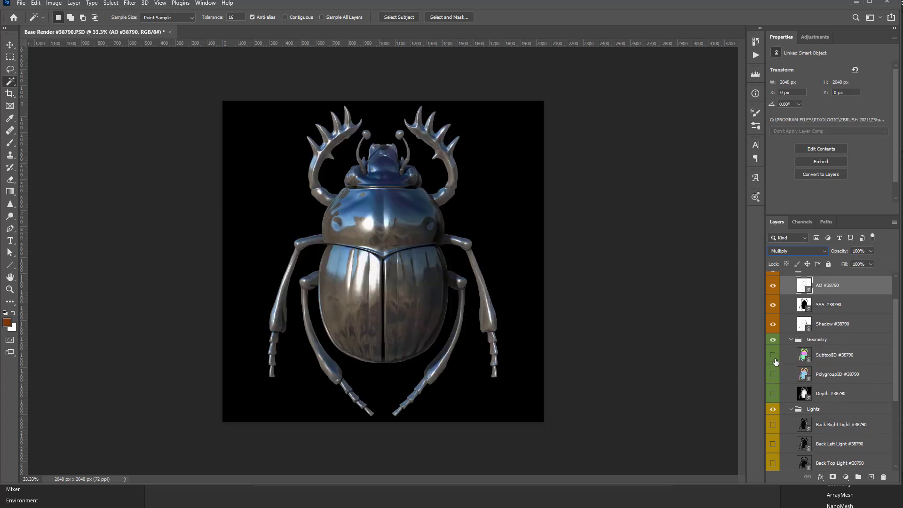
pyautogui.click(773, 354)
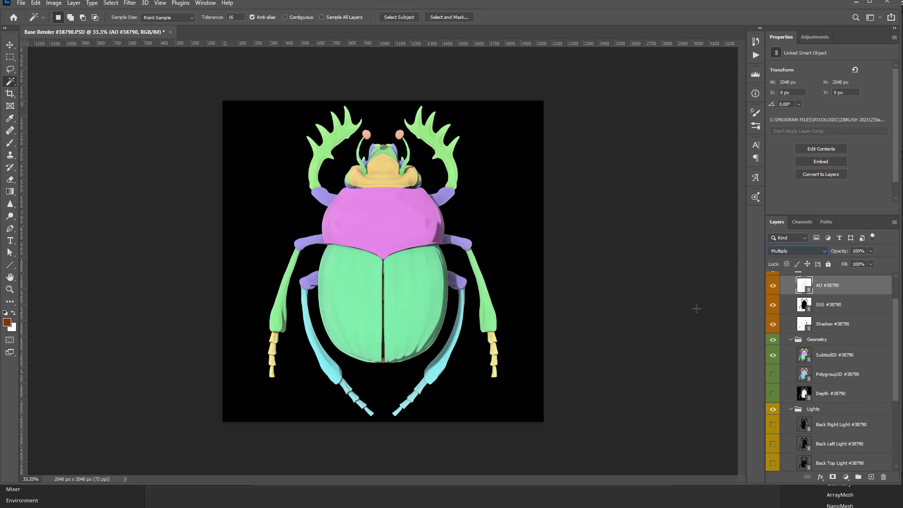
pyautogui.moveTo(638, 347)
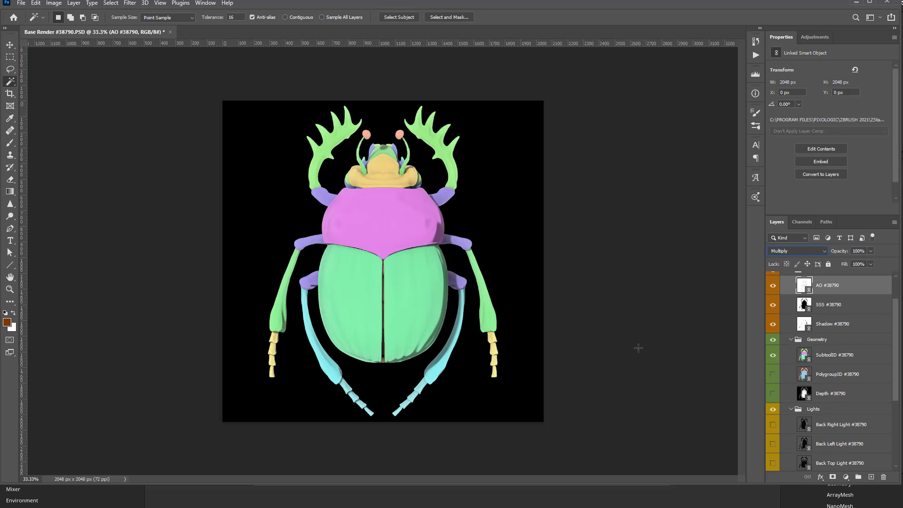
pyautogui.moveTo(623, 276)
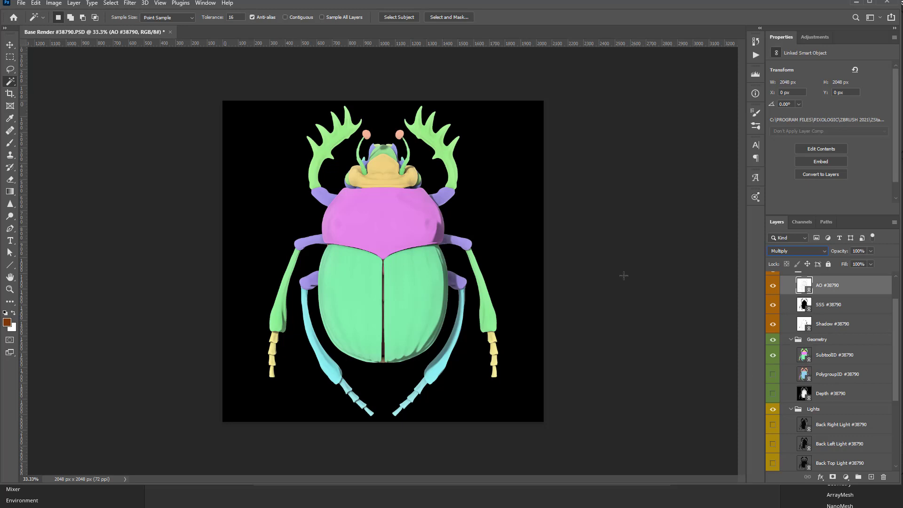
pyautogui.press('ctrl+a')
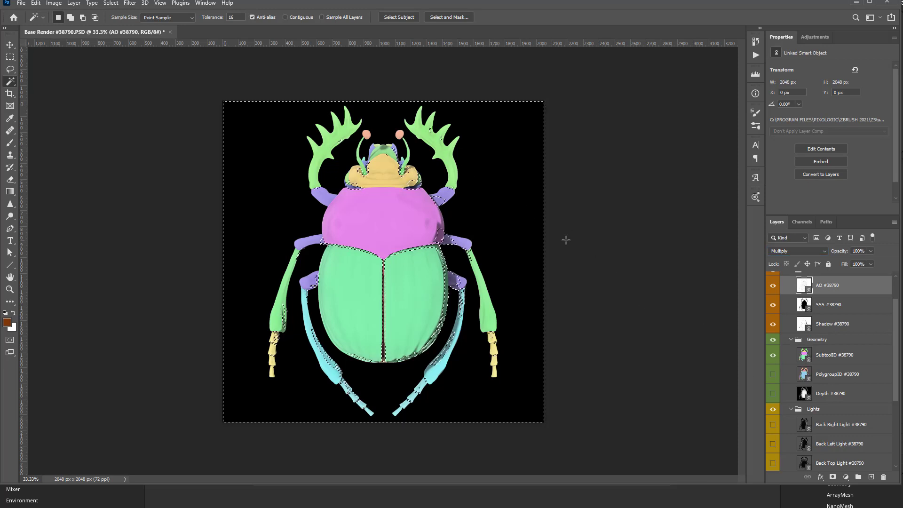
pyautogui.click(835, 355)
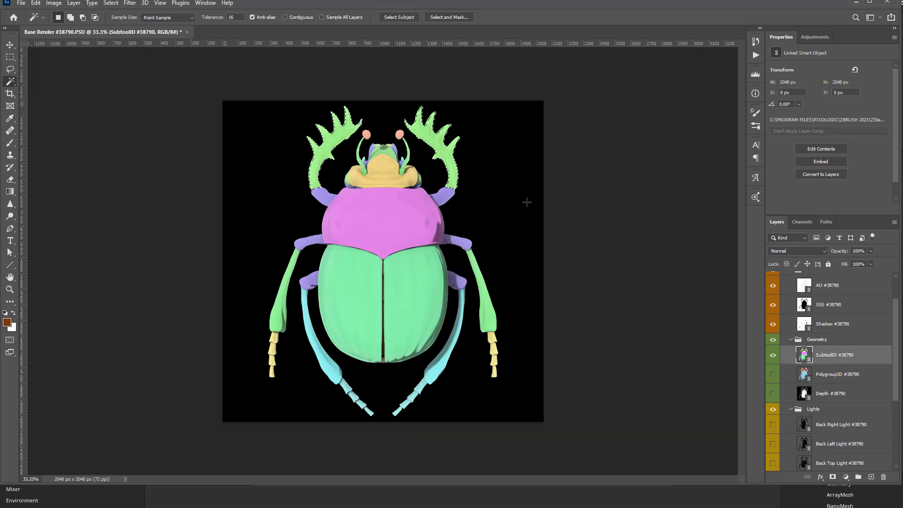
# Use Color Range with Fuzziness about 94 to select only the pink thorax.
pyautogui.click(110, 4)
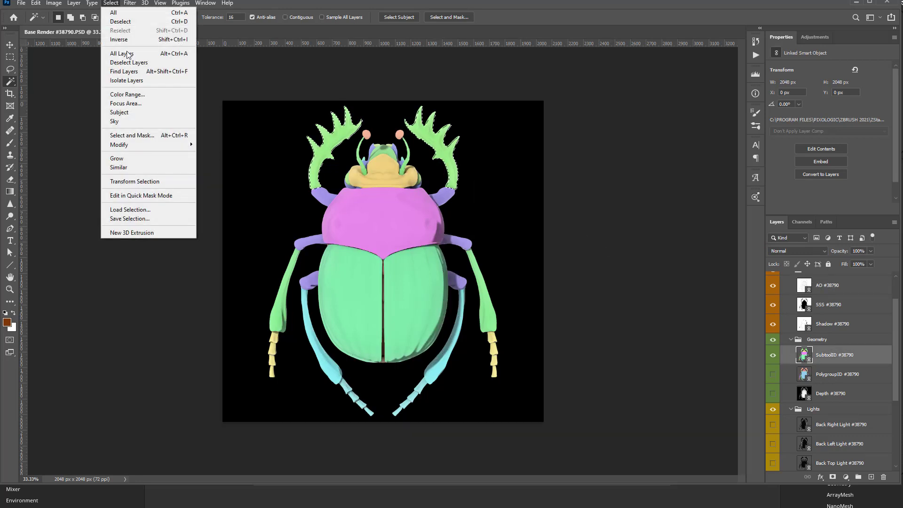
pyautogui.click(127, 94)
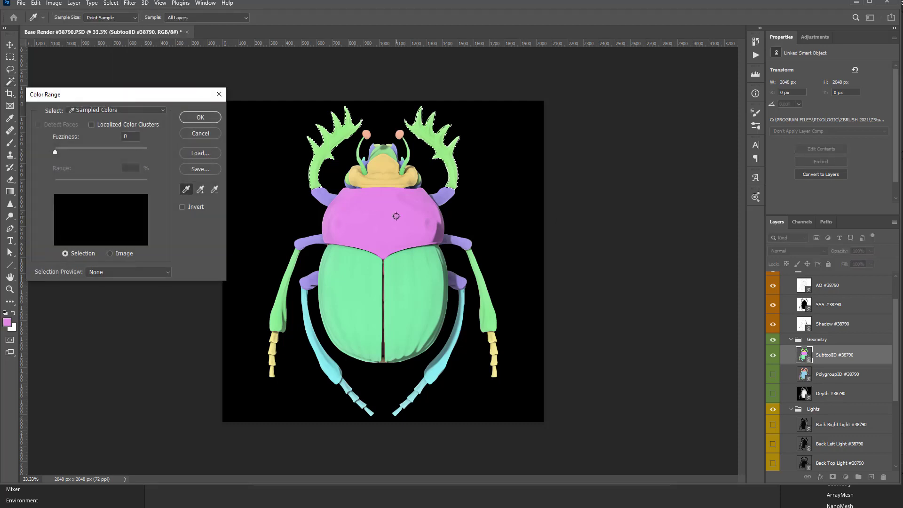
pyautogui.moveTo(56, 151); pyautogui.dragTo(135, 151)
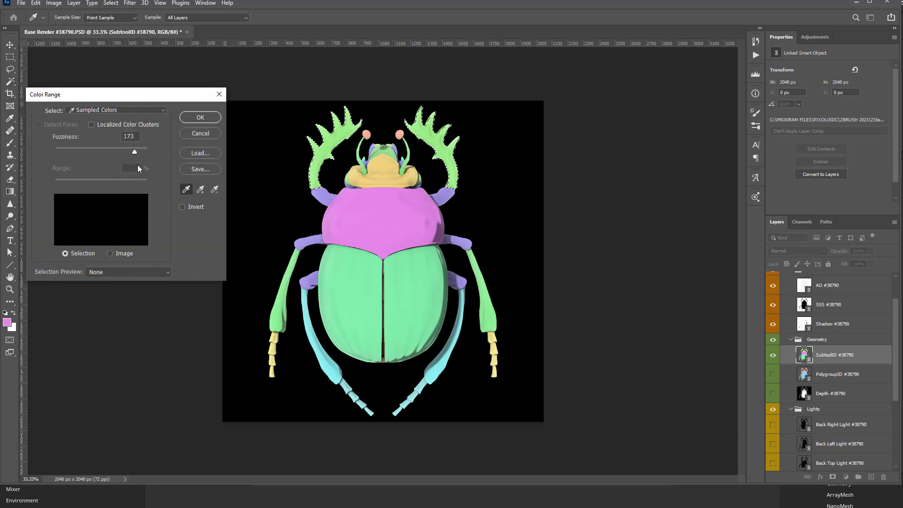
pyautogui.moveTo(133, 152); pyautogui.dragTo(116, 152)
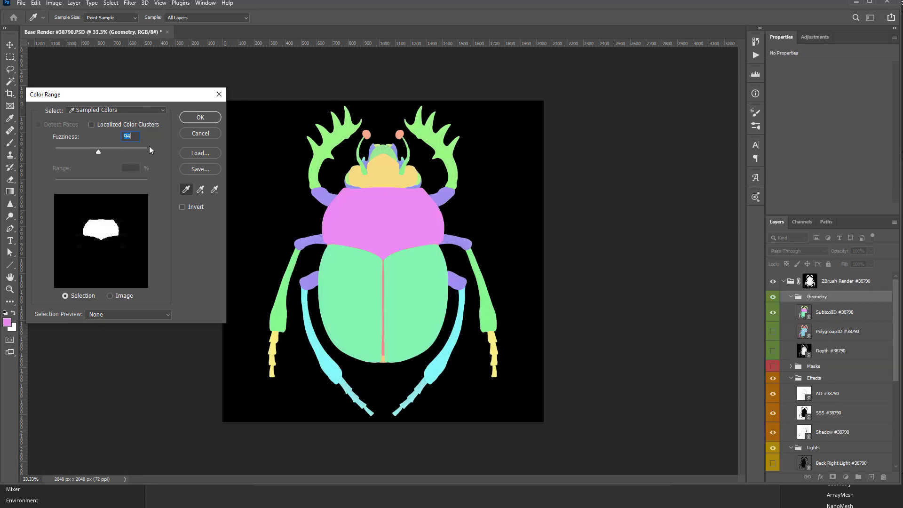
pyautogui.click(199, 117)
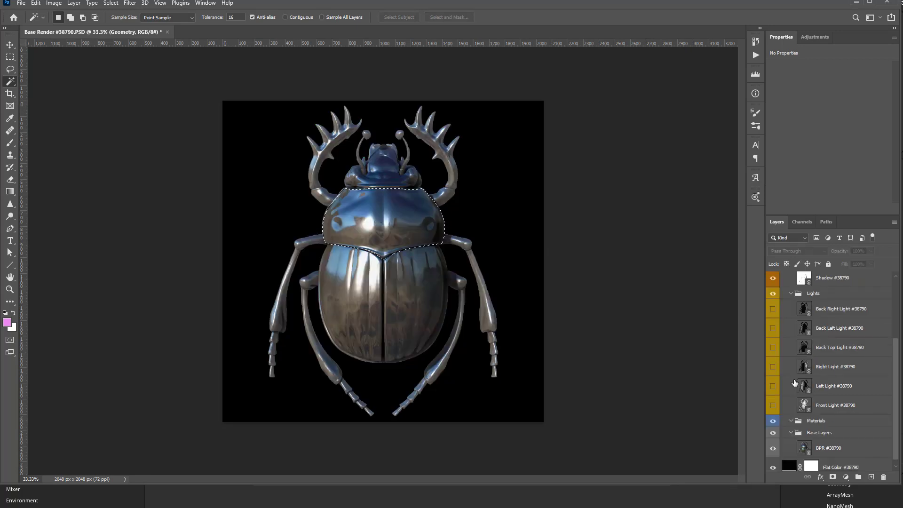
# Select the BPR layer and add a Levels adjustment masked to the thorax selection.
pyautogui.click(835, 447)
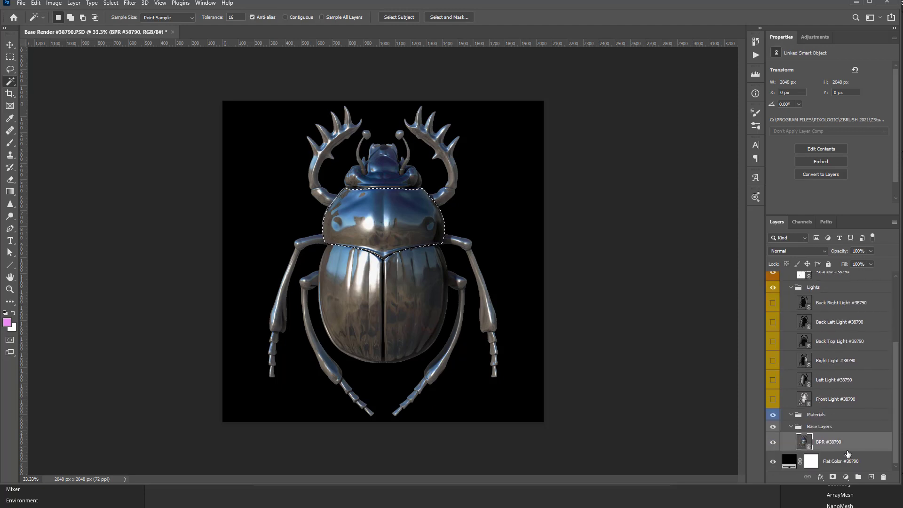
pyautogui.click(846, 476)
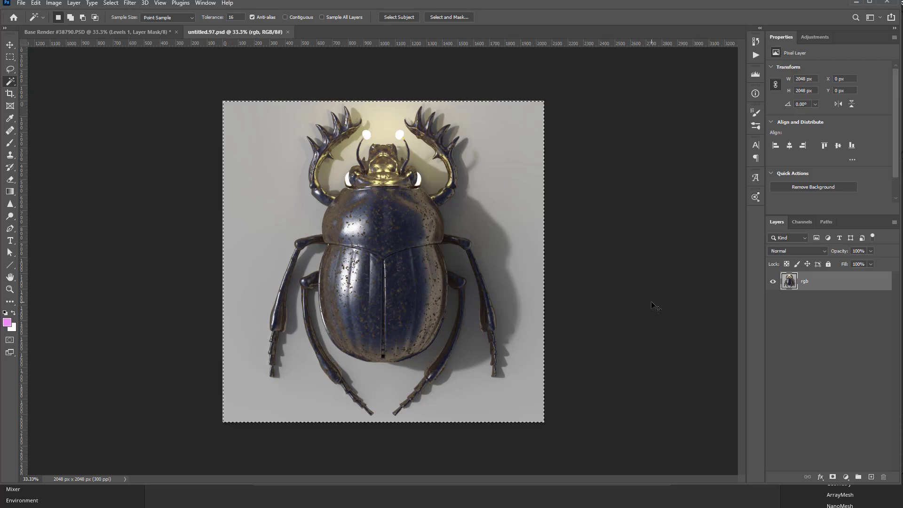
# Bring the rgb render into Base Layers and rename the BPR layer to Reflection.
pyautogui.click(98, 32)
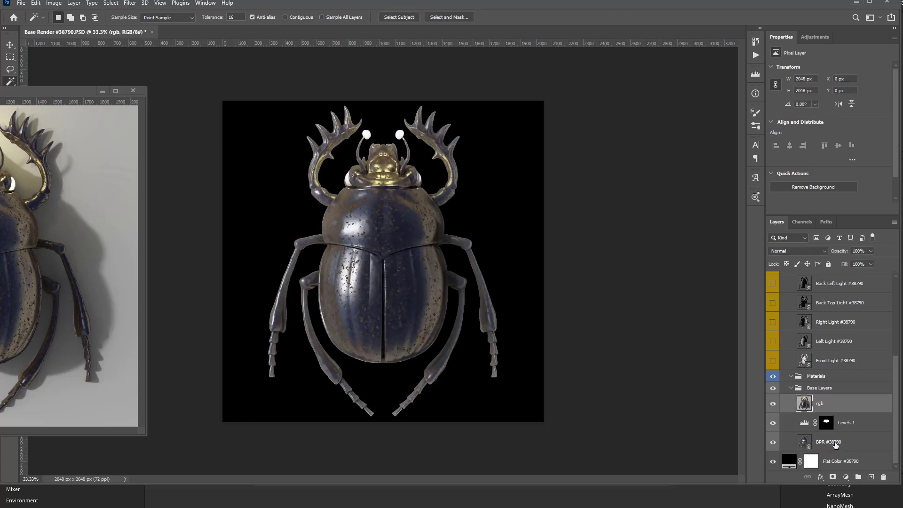
pyautogui.click(828, 442)
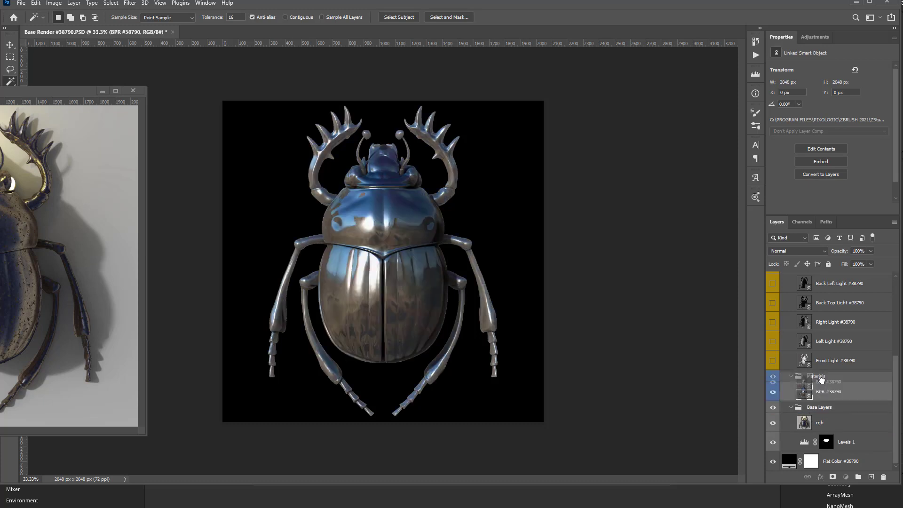
pyautogui.doubleClick(830, 391)
pyautogui.write('Reflection')
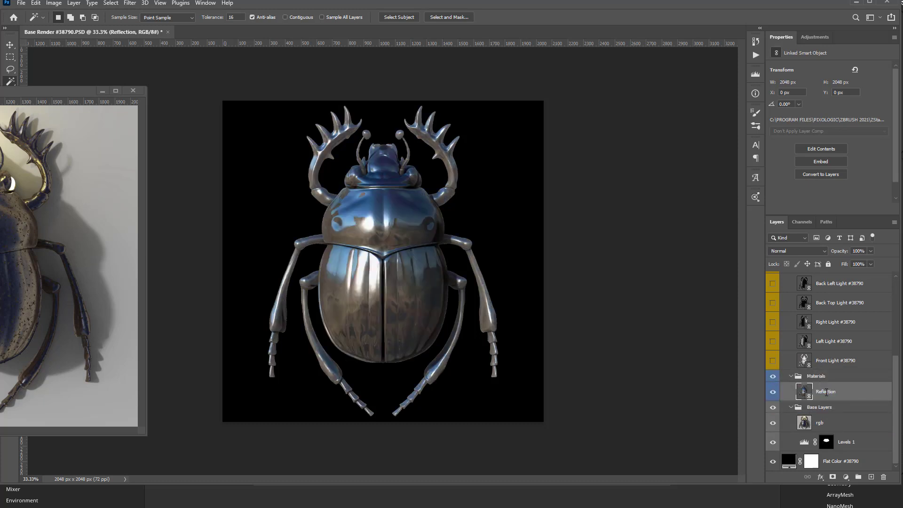
# Blend the Reflection layer with Lighten at 40% opacity and compare against Base Layers.
pyautogui.click(797, 250)
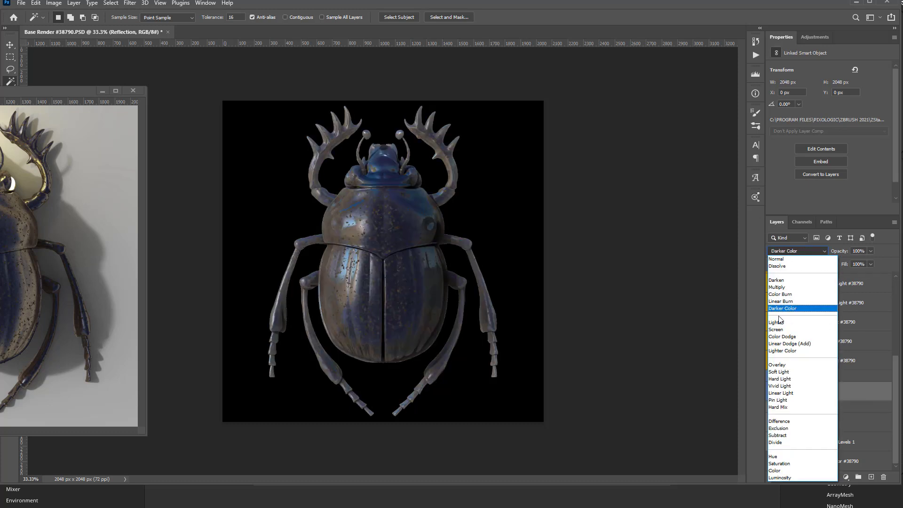
pyautogui.click(775, 322)
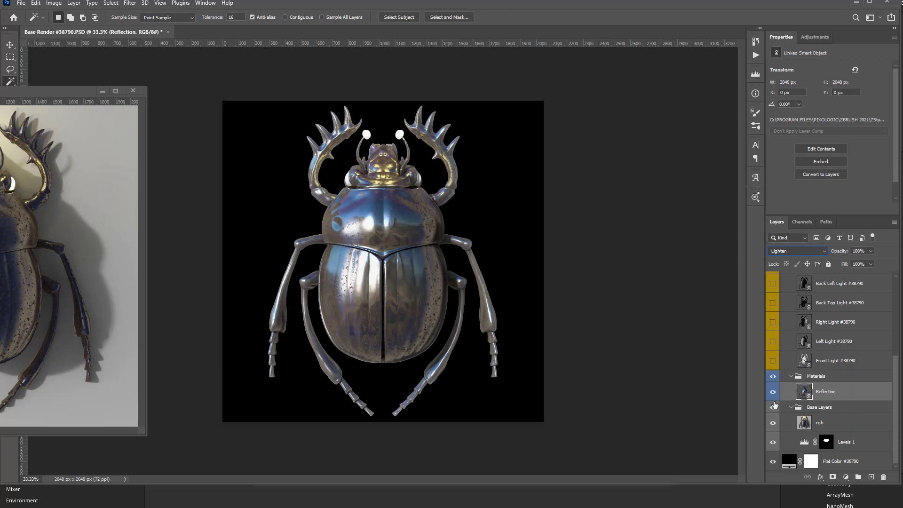
pyautogui.click(773, 392)
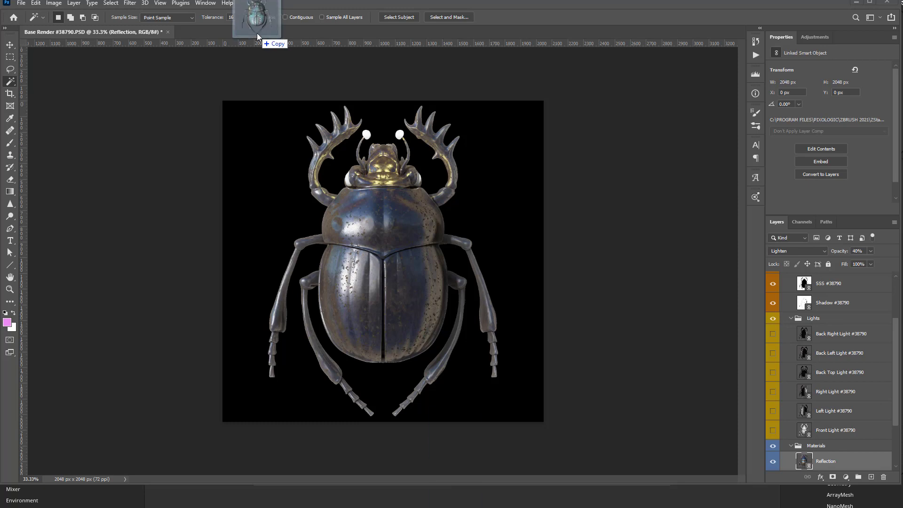
# Place Marmoset.png over the base render, align it, and rename the layer Marmoset.
pyautogui.click(219, 32)
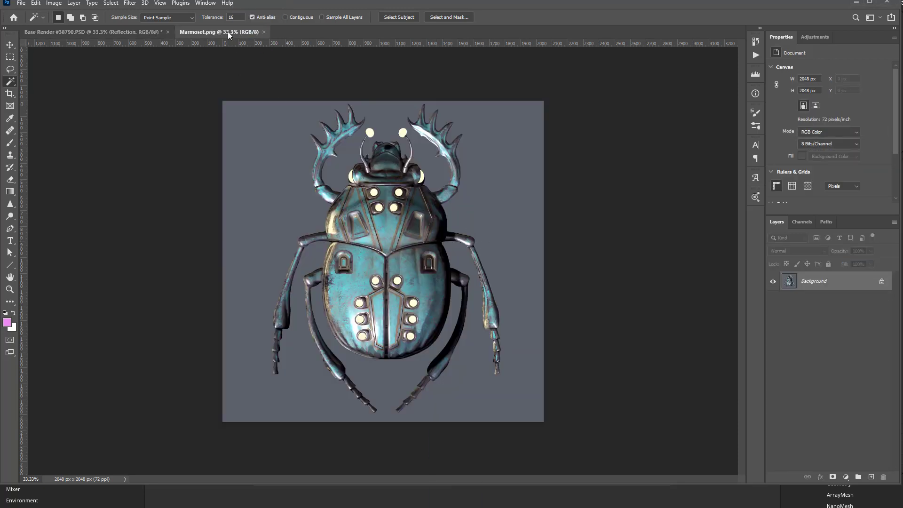
pyautogui.click(264, 32)
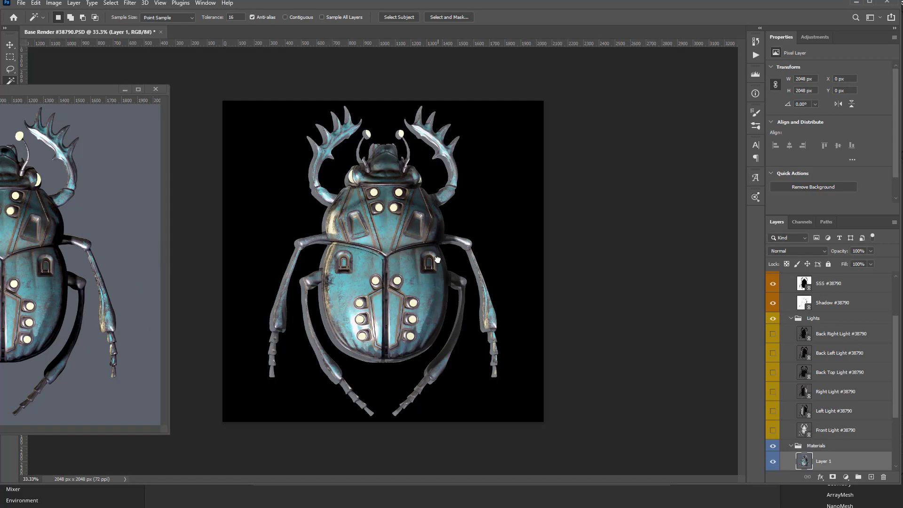
pyautogui.moveTo(858, 474)
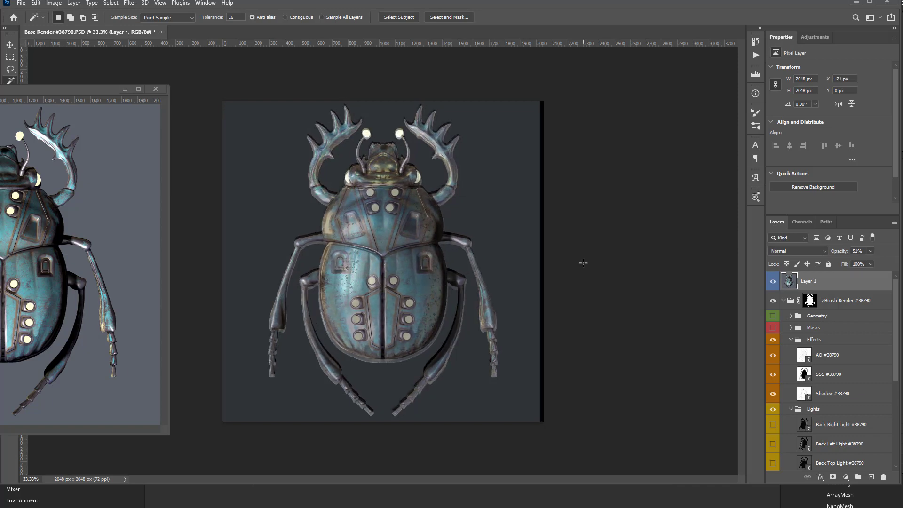
pyautogui.moveTo(380, 231); pyautogui.dragTo(380, 237)
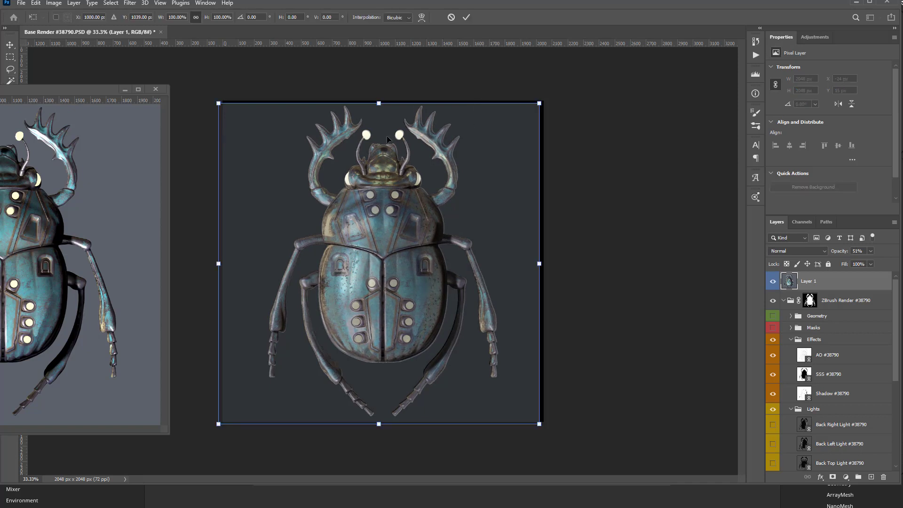
pyautogui.moveTo(522, 140)
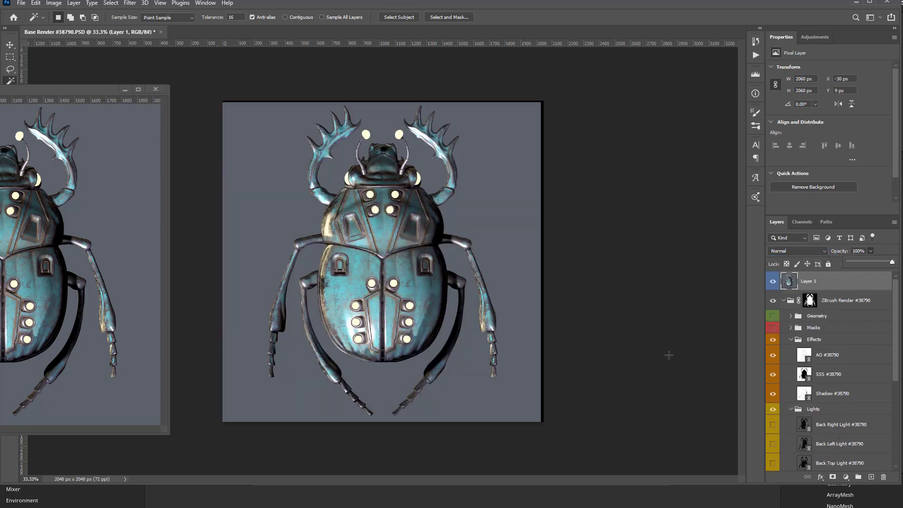
pyautogui.doubleClick(809, 281)
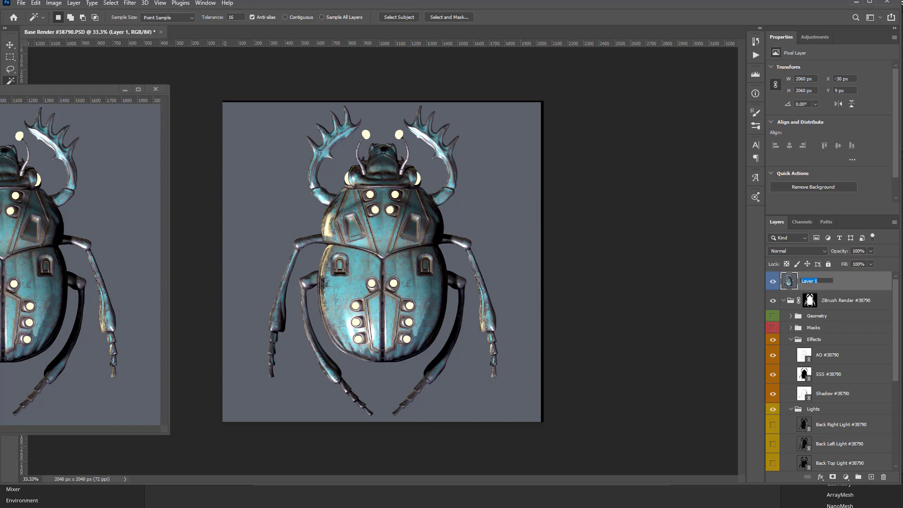
pyautogui.write('Marmoset')
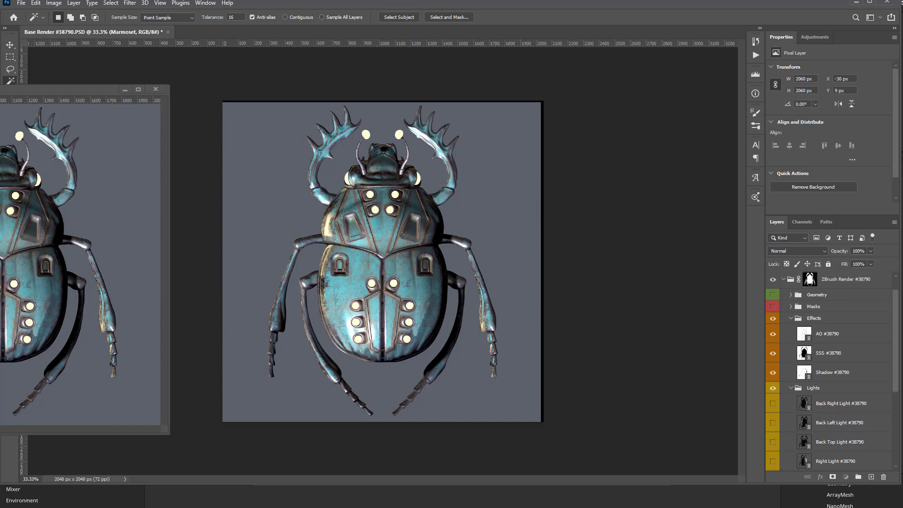
# Show the Geometry SubtoolID map and Magic Wand-select the horns and legs with Contiguous on.
pyautogui.scroll(-3)
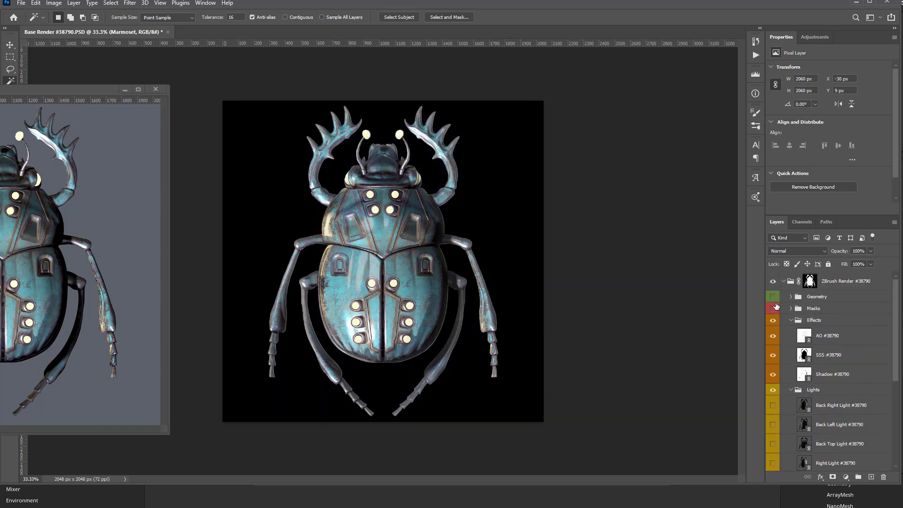
pyautogui.click(817, 296)
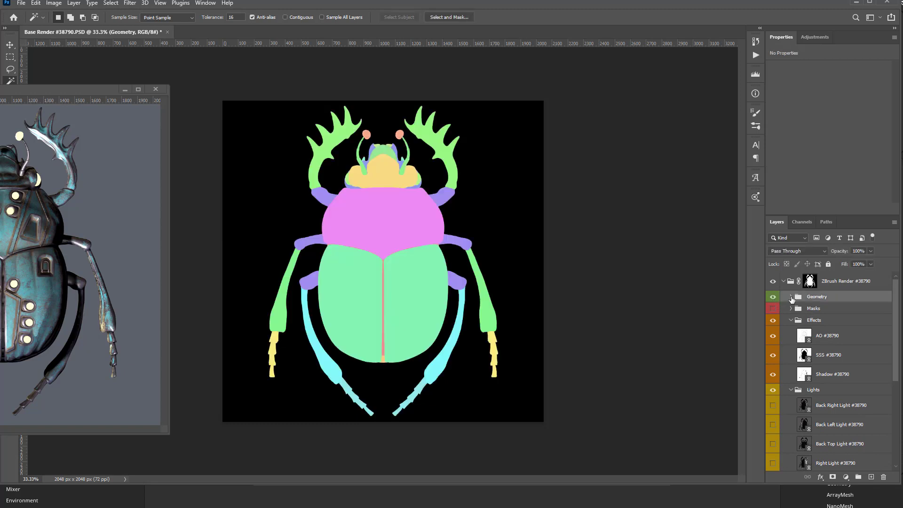
pyautogui.click(791, 296)
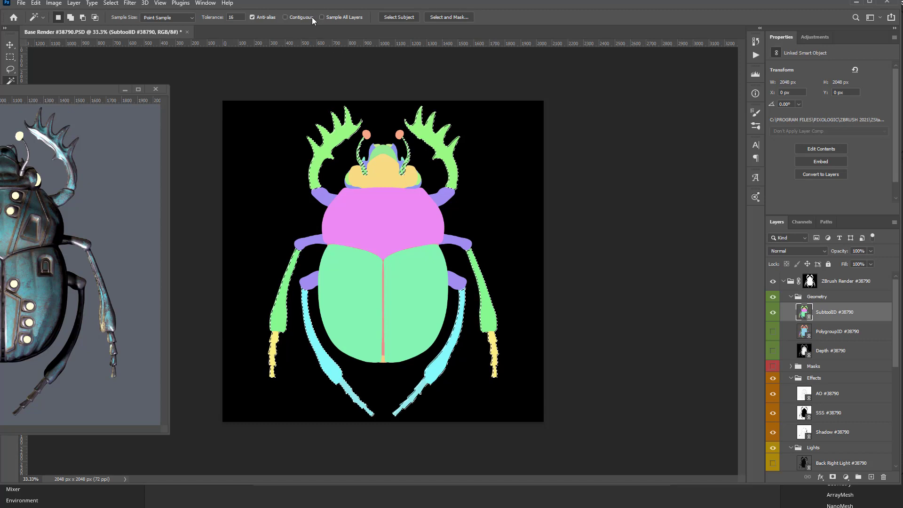
pyautogui.click(286, 17)
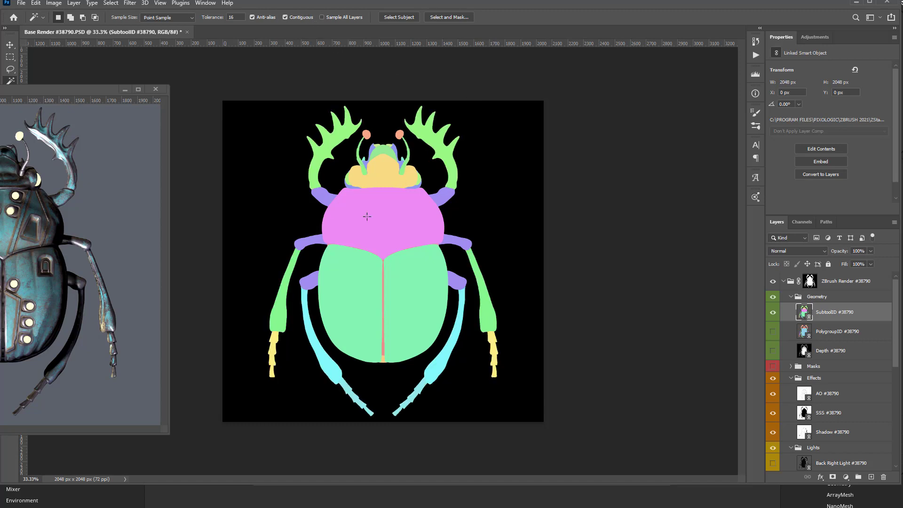
pyautogui.moveTo(422, 157)
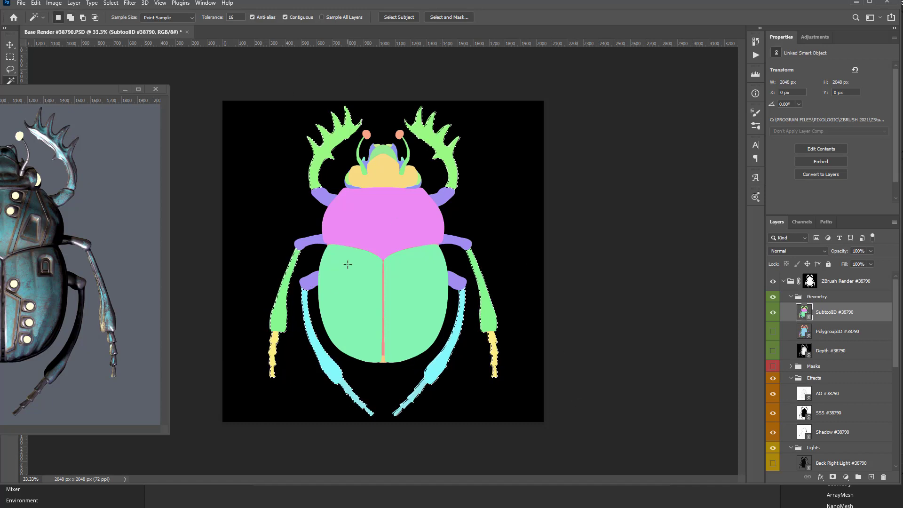
pyautogui.click(817, 297)
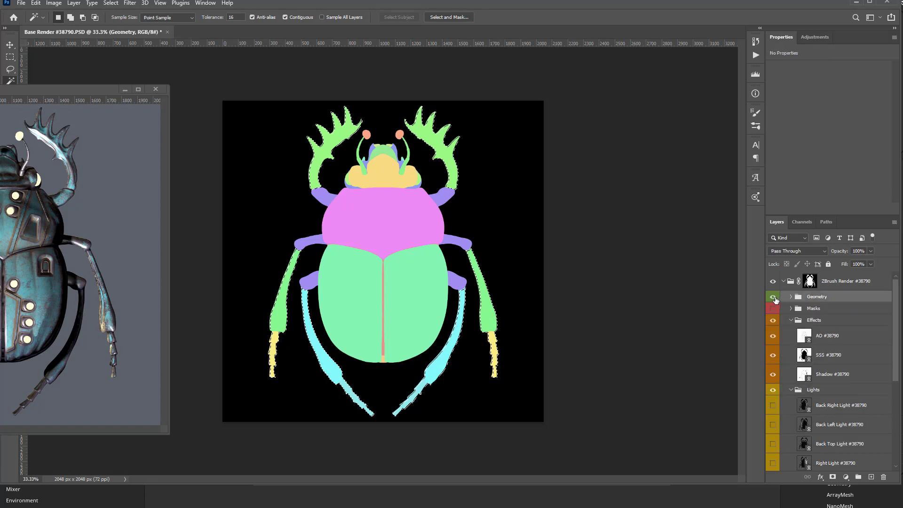
# Add a Hue/Saturation adjustment at Hue -139 on Marmoset, masked to the horns and legs.
pyautogui.click(773, 296)
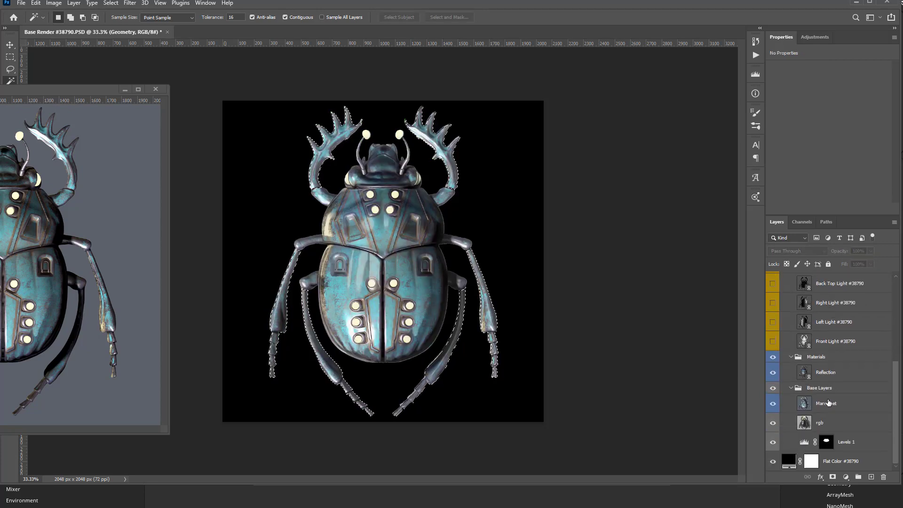
pyautogui.click(846, 477)
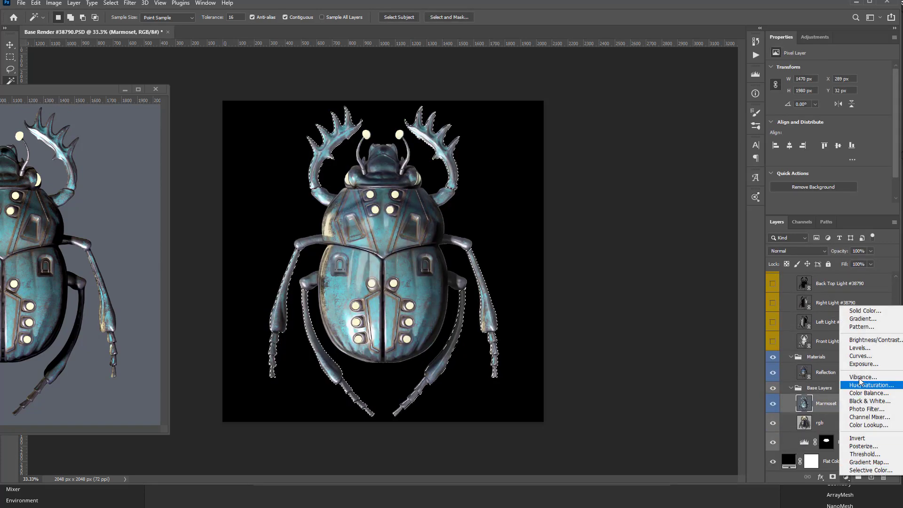
pyautogui.click(869, 384)
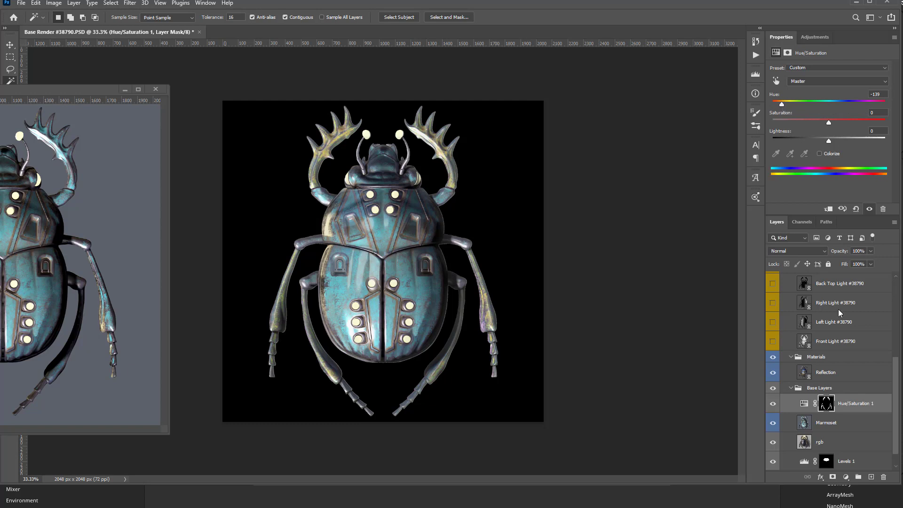
pyautogui.moveTo(596, 233)
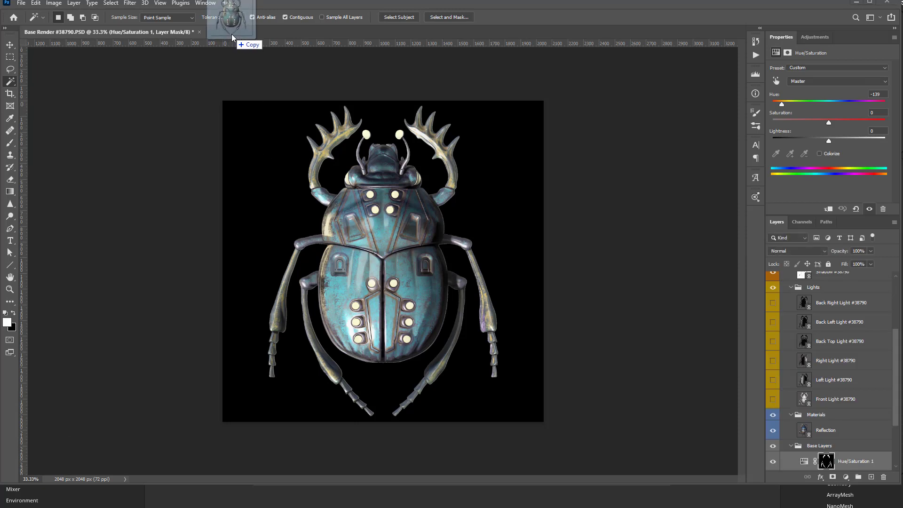
# Add the new beetle render as Layer 1 at the top, blended Difference to check alignment.
pyautogui.click(256, 32)
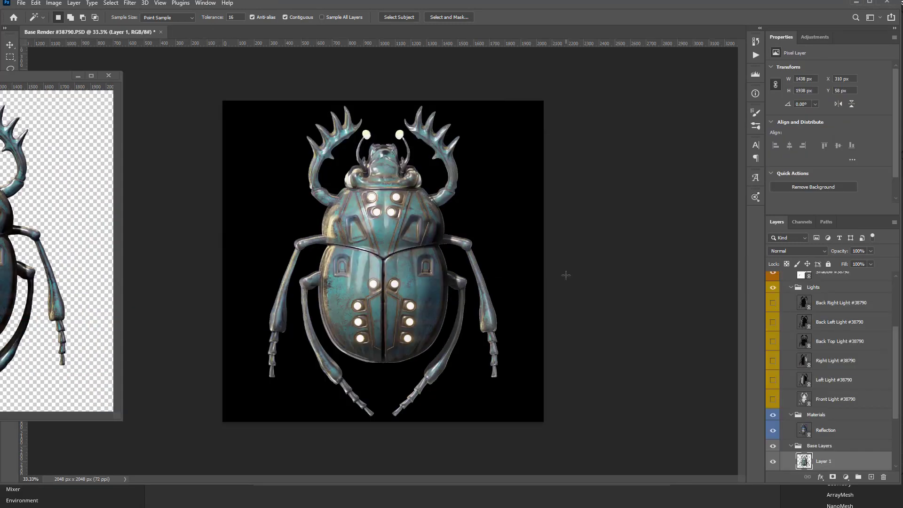
pyautogui.click(835, 280)
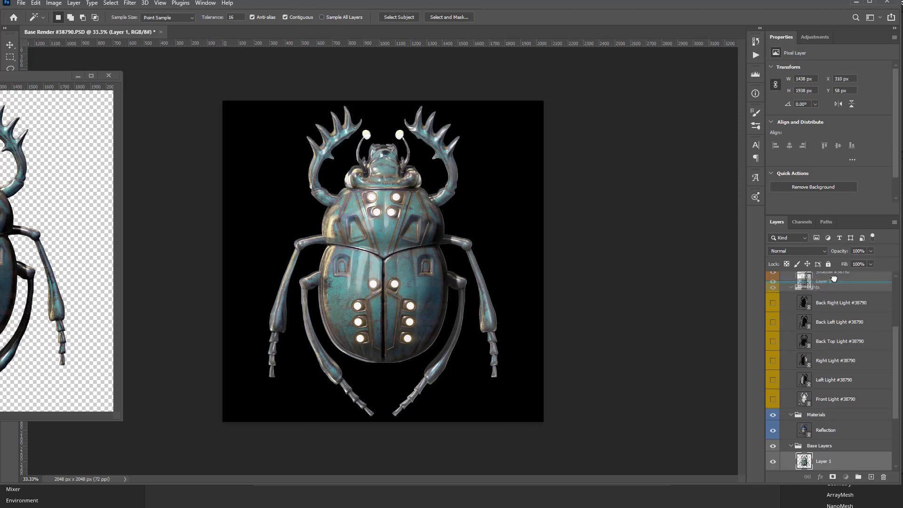
pyautogui.click(791, 281)
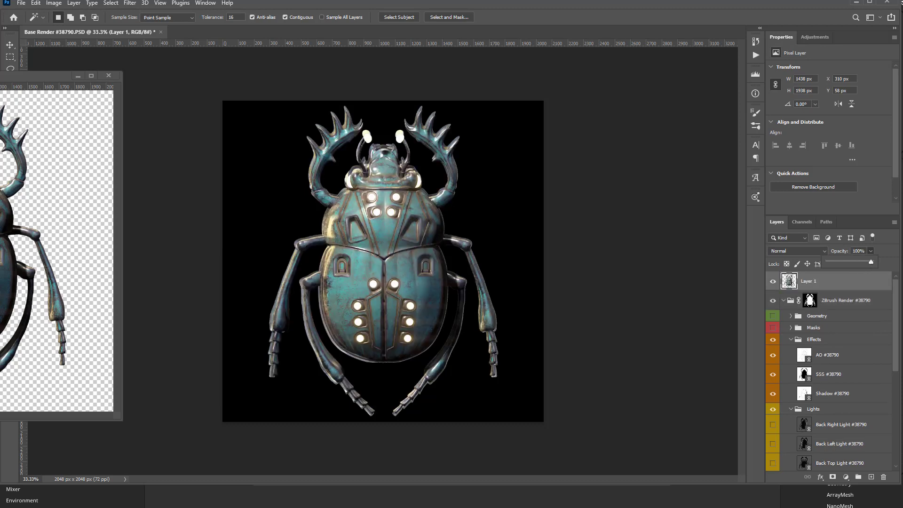
pyautogui.click(797, 250)
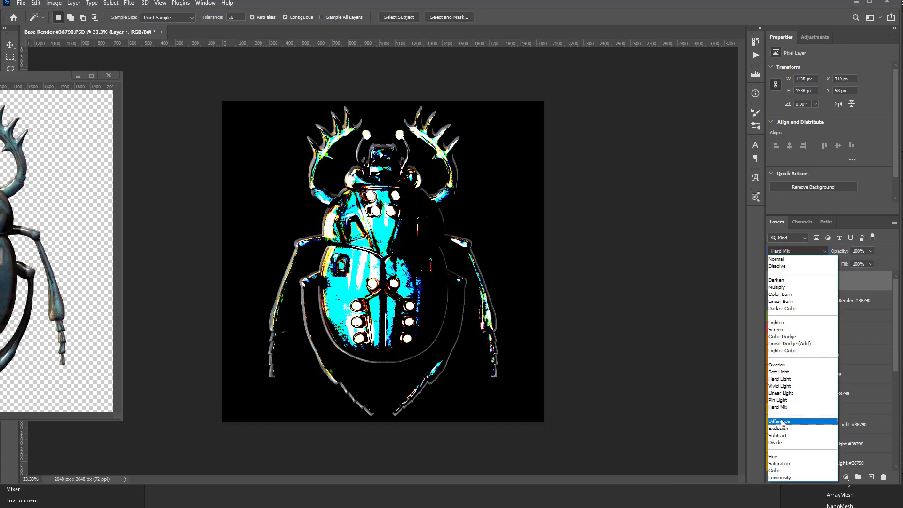
pyautogui.click(779, 422)
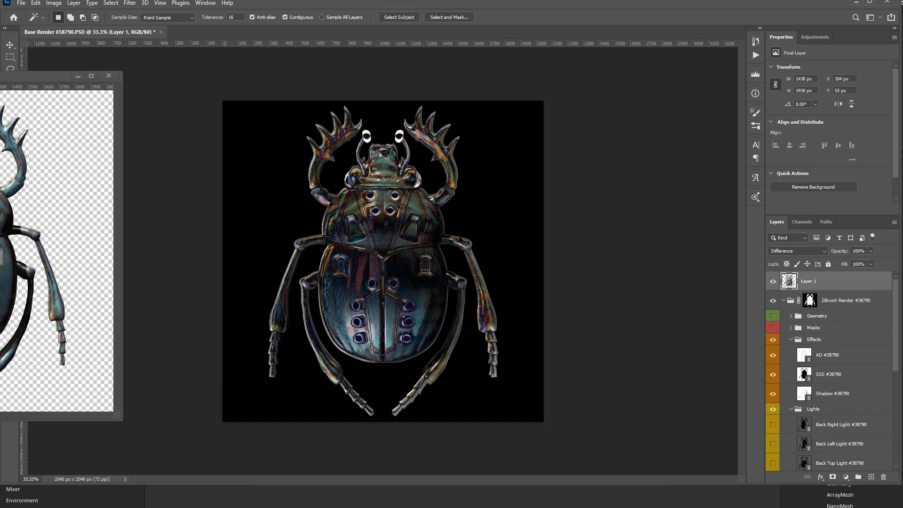
# Free Transform the render to line up over the base, then restore Normal blending.
pyautogui.press('ctrl+t')
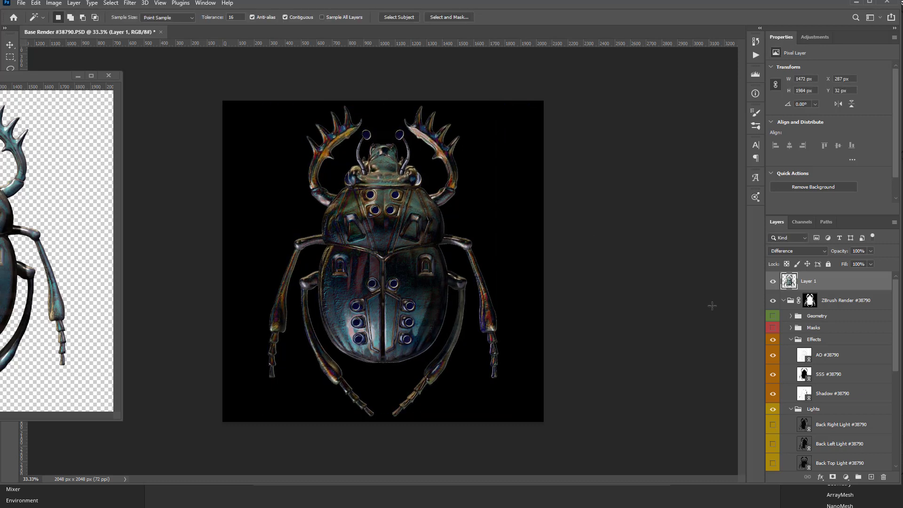
pyautogui.click(797, 250)
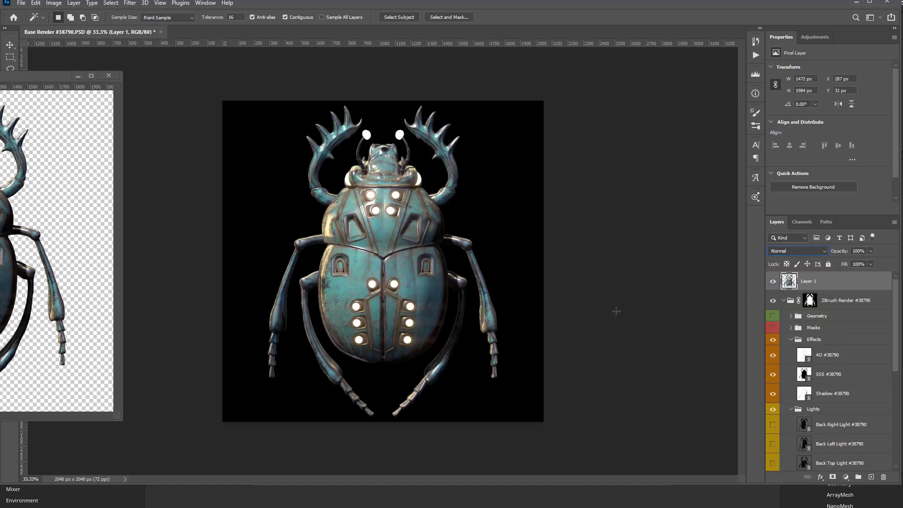
# Rename the new render layer to Iray.
pyautogui.doubleClick(809, 281)
pyautogui.write('Substance')
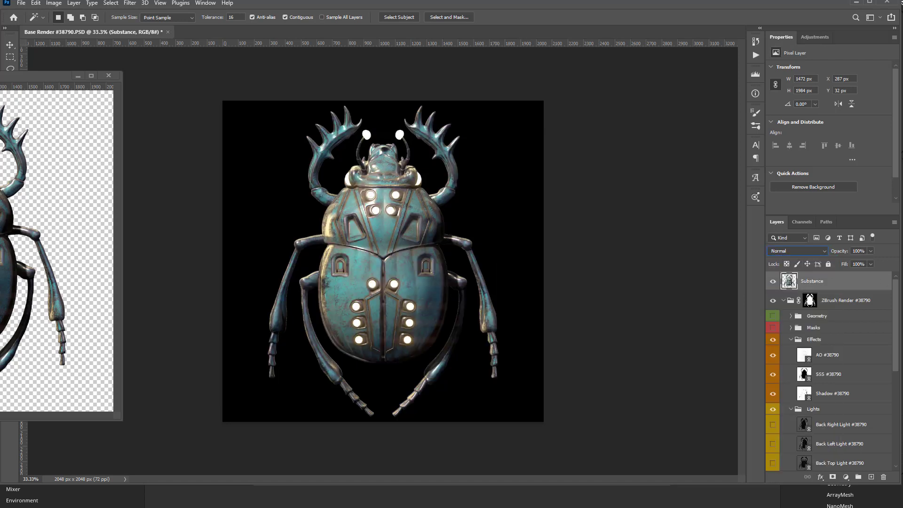
pyautogui.doubleClick(811, 281)
pyautogui.write('Iray')
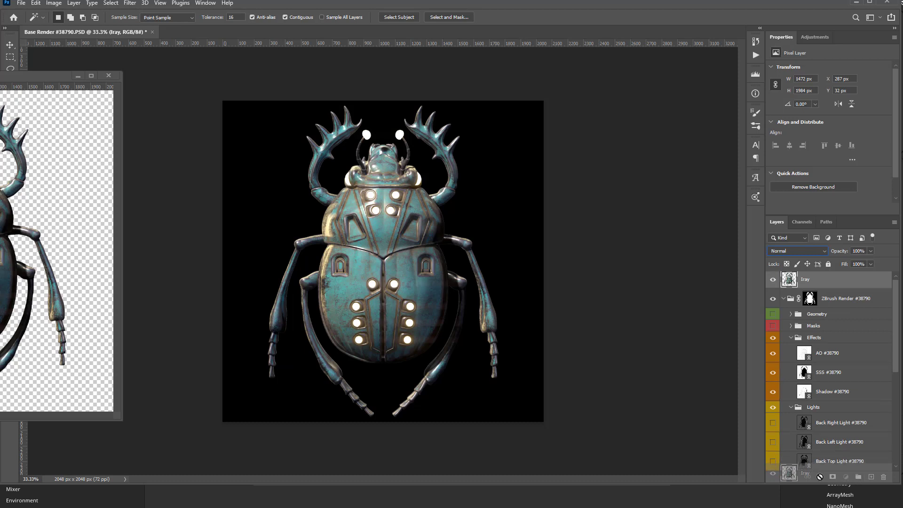
pyautogui.scroll(-3)
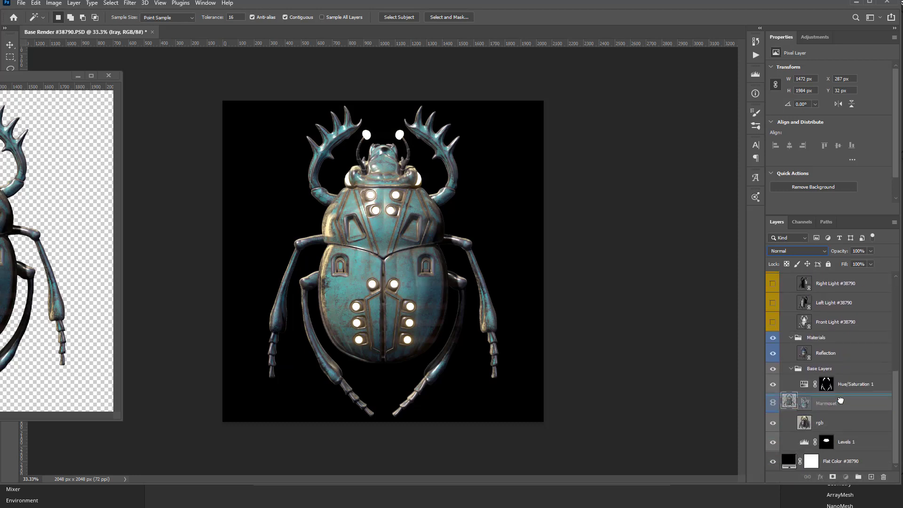
# Place Iray above Marmoset in Base Layers, showing Iray and hiding Marmoset.
pyautogui.click(773, 386)
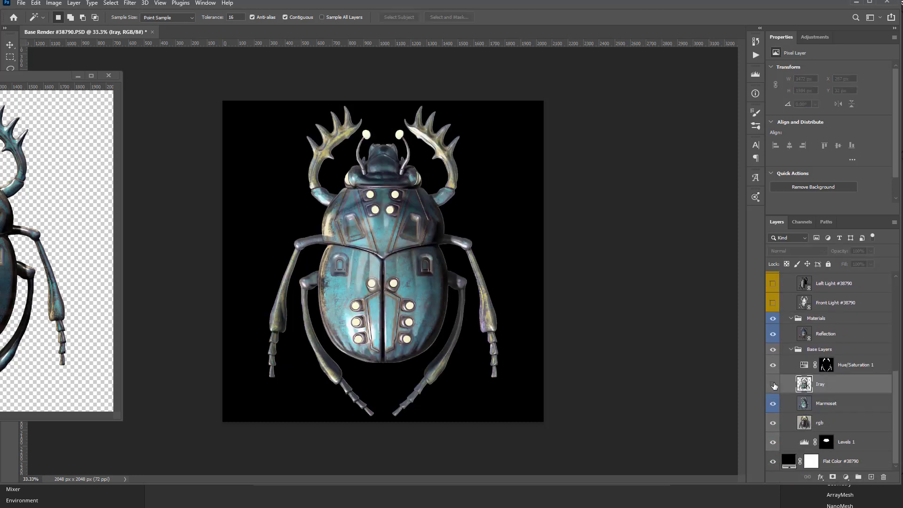
pyautogui.click(773, 385)
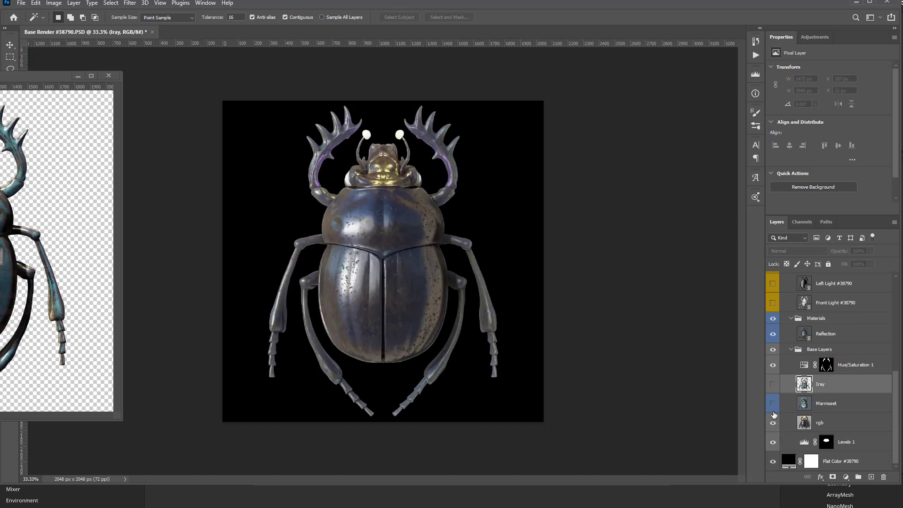
pyautogui.click(773, 403)
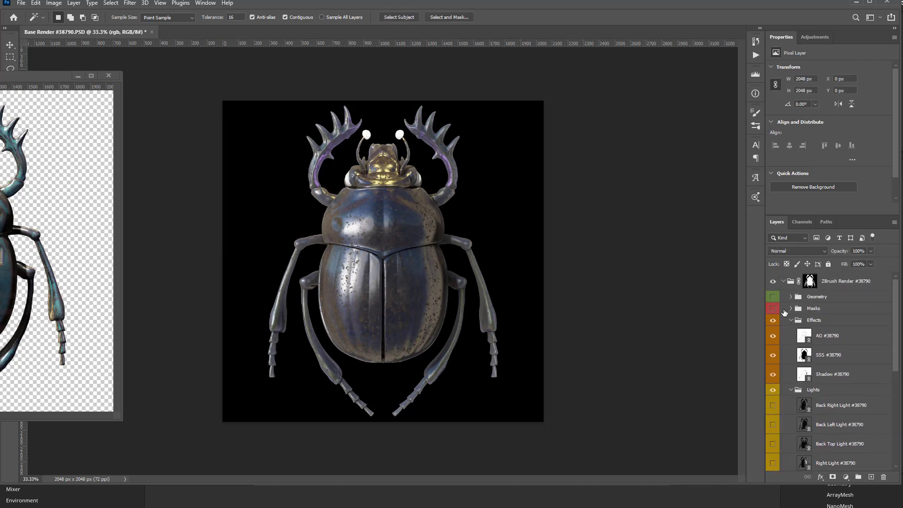
# On the SubtoolID colour map, Magic Wand-select the head, horns and legs.
pyautogui.click(791, 296)
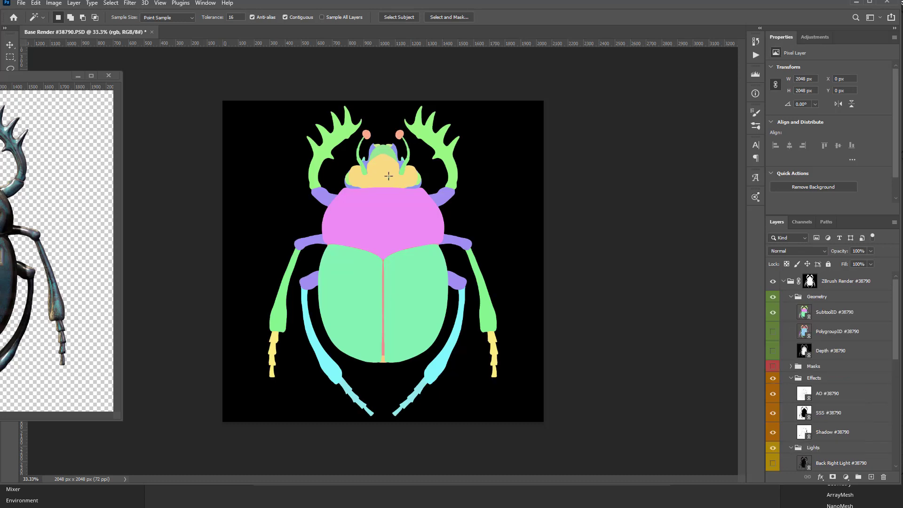
pyautogui.click(388, 176)
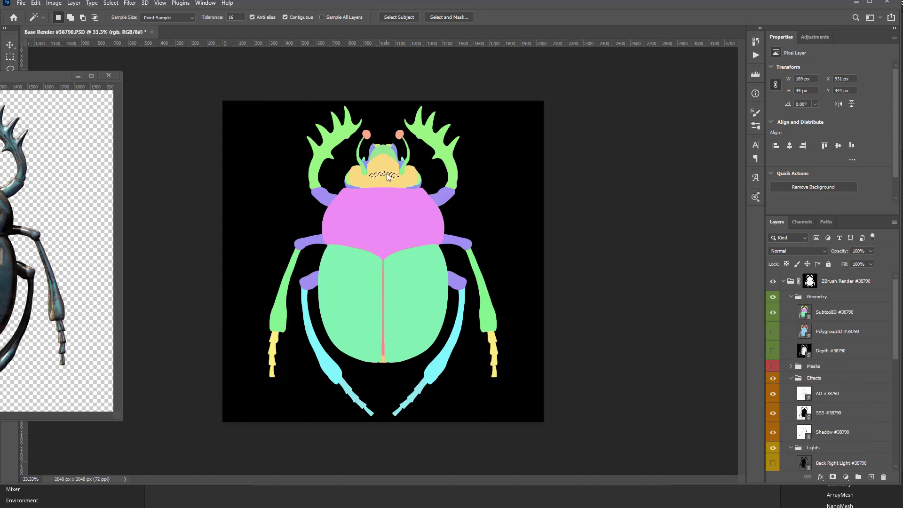
pyautogui.click(834, 312)
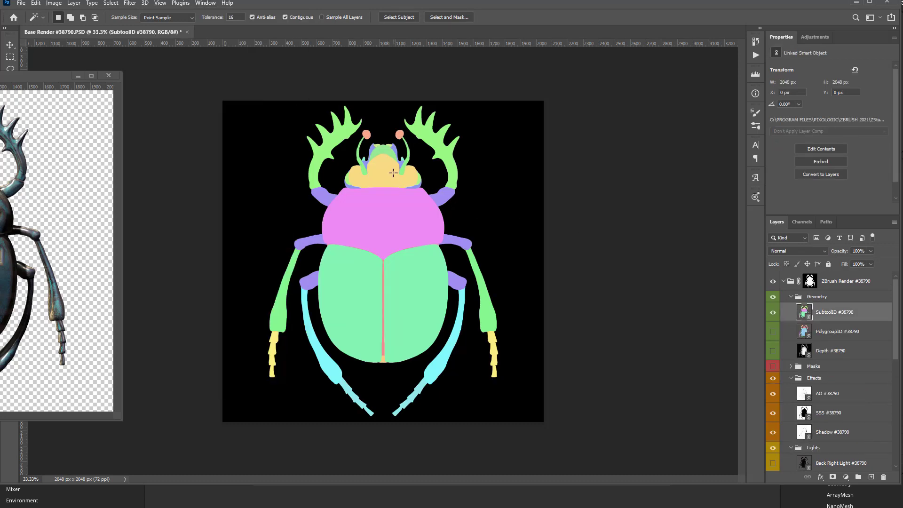
pyautogui.click(393, 173)
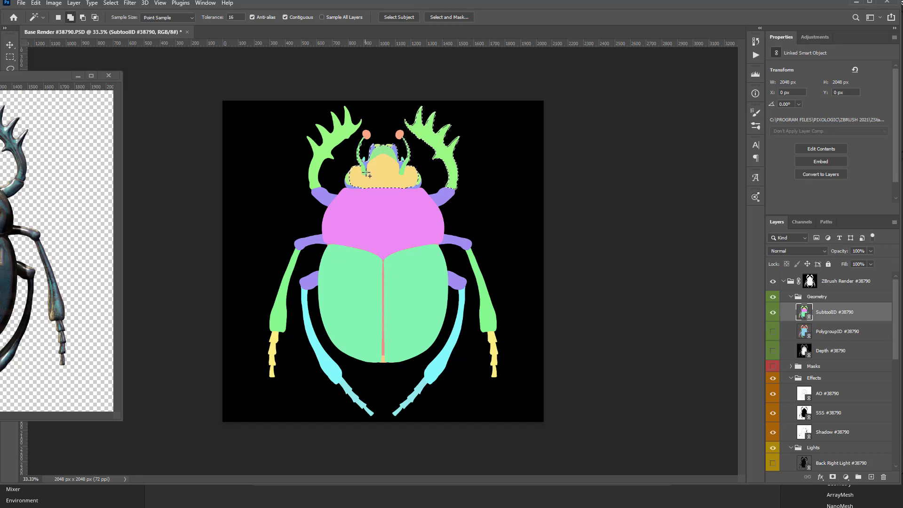
pyautogui.click(273, 351)
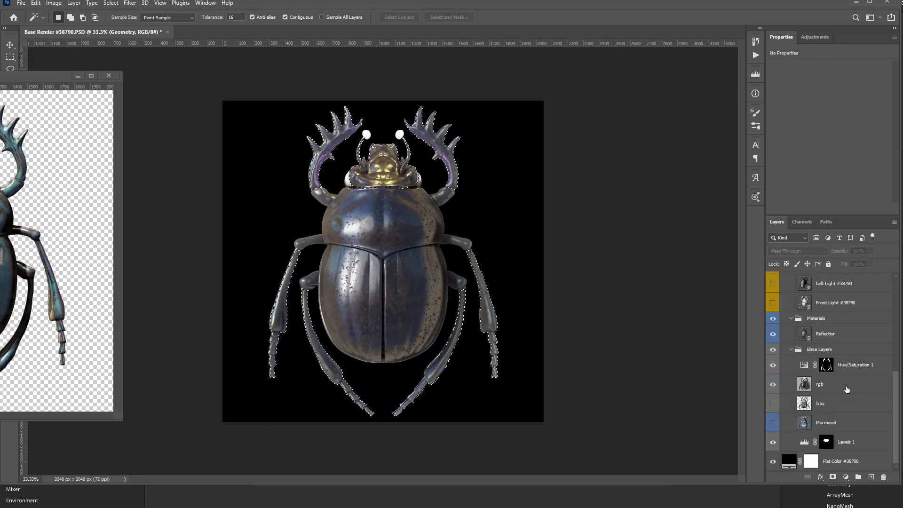
# Mask the rgb render to the head, horns and legs selection and show Iray beneath.
pyautogui.click(819, 384)
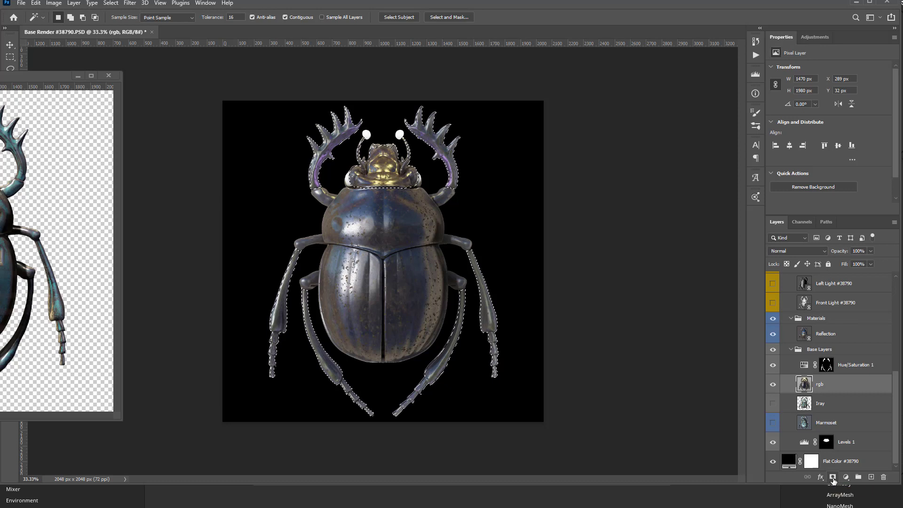
pyautogui.click(832, 476)
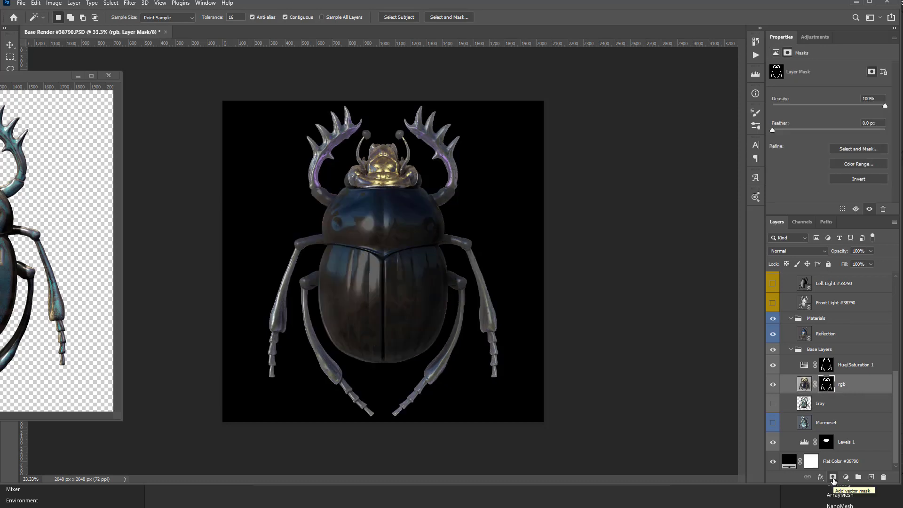
pyautogui.moveTo(774, 409)
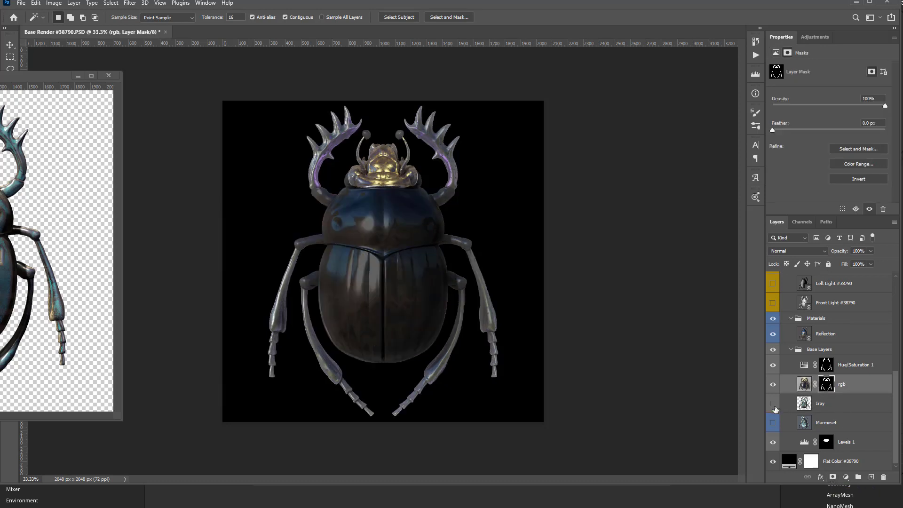
pyautogui.click(773, 404)
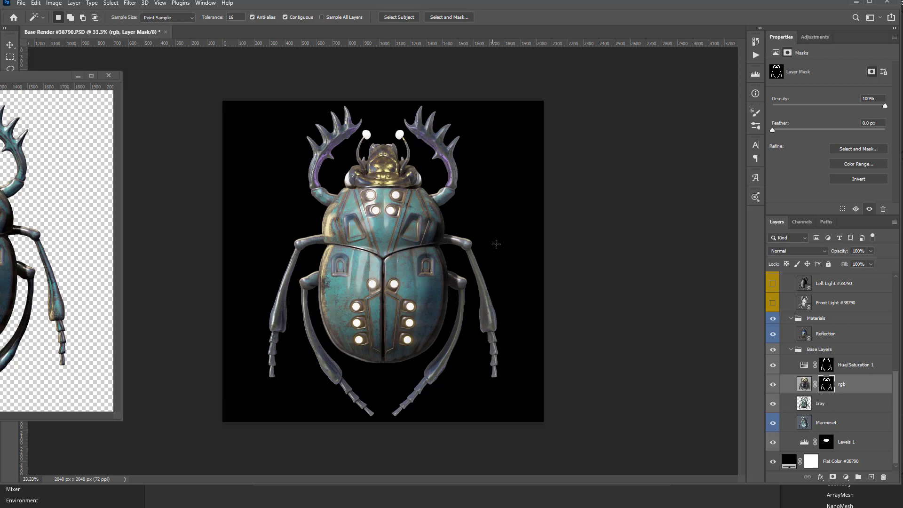
# Clip Hue/Saturation 1 to Iray and toggle rgb to compare the result.
pyautogui.click(804, 384)
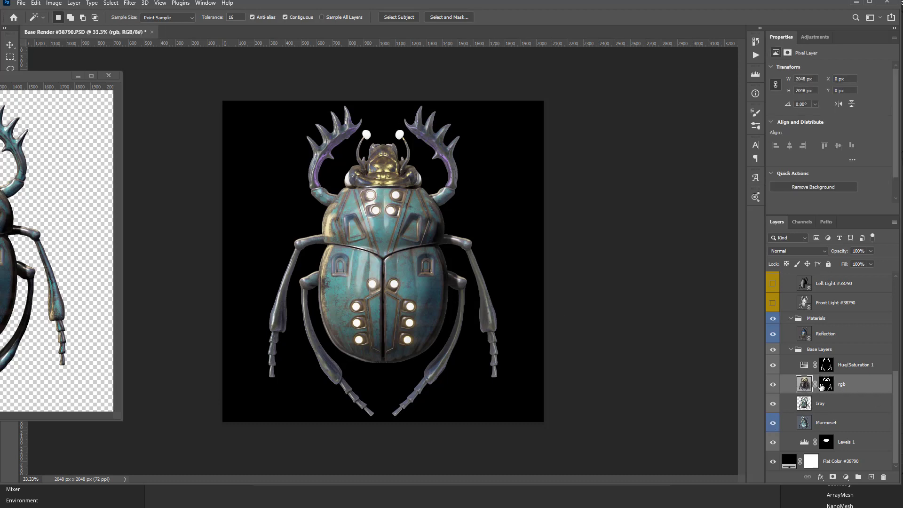
pyautogui.click(855, 384)
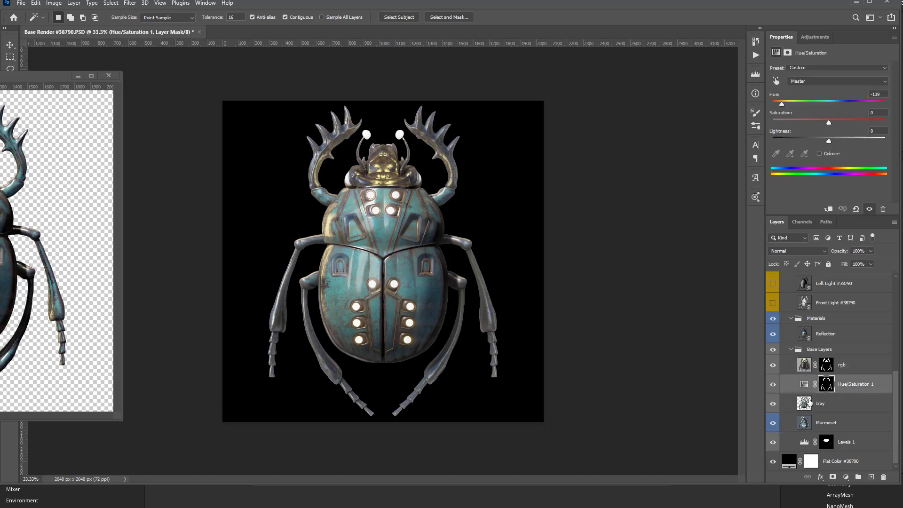
pyautogui.click(772, 364)
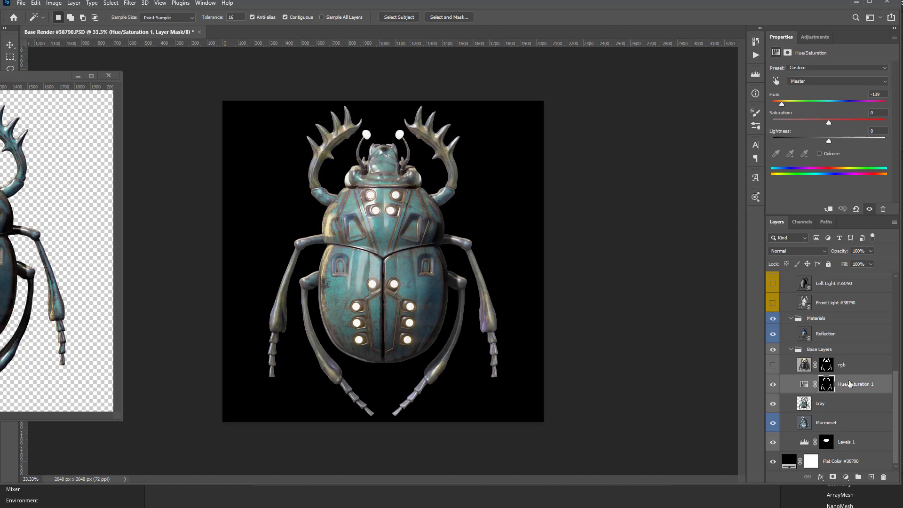
pyautogui.click(773, 384)
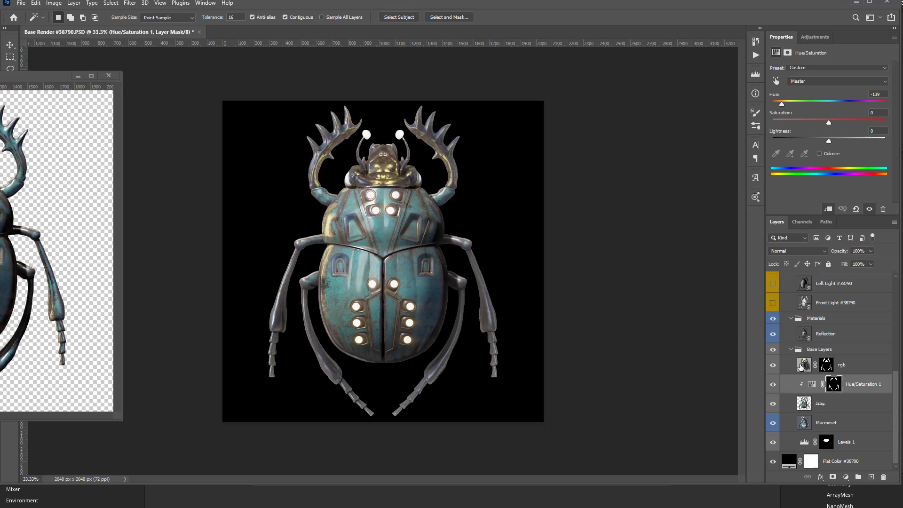
pyautogui.moveTo(412, 119)
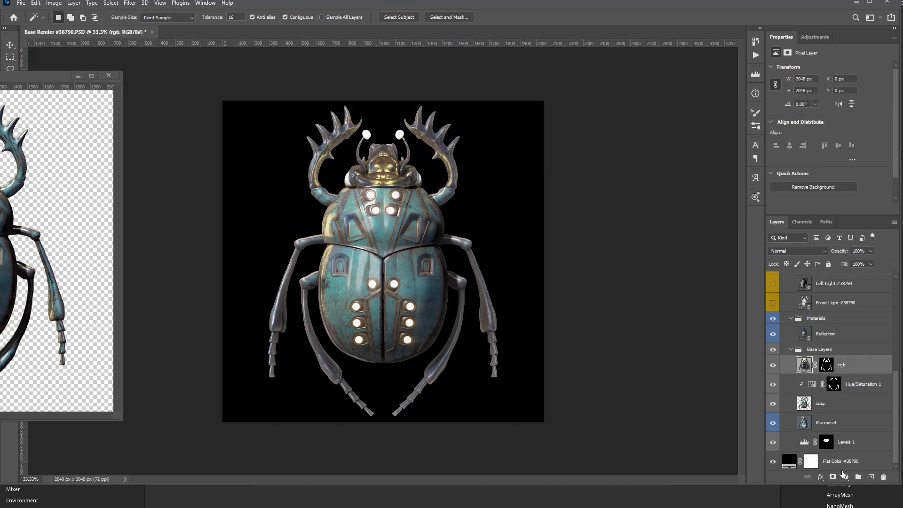
# Add a Levels 2 adjustment clipped to rgb and toggle Iray to compare.
pyautogui.click(845, 476)
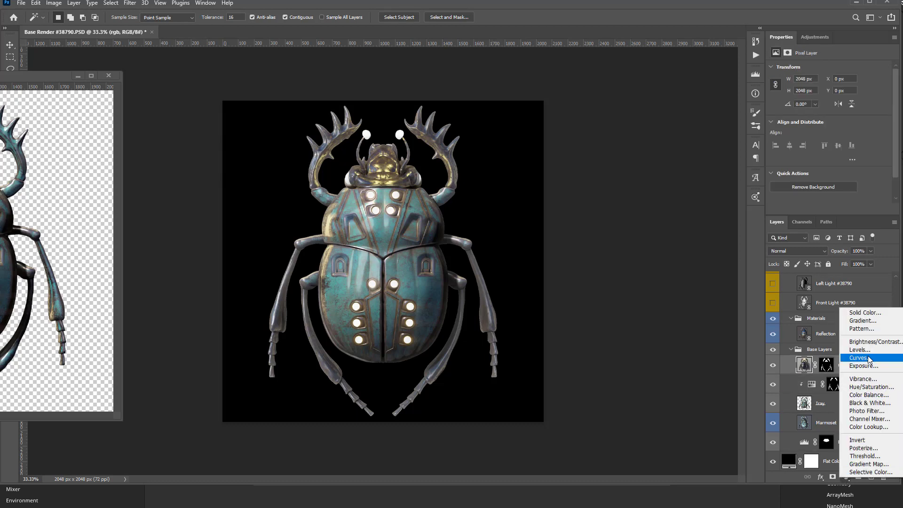
pyautogui.click(859, 350)
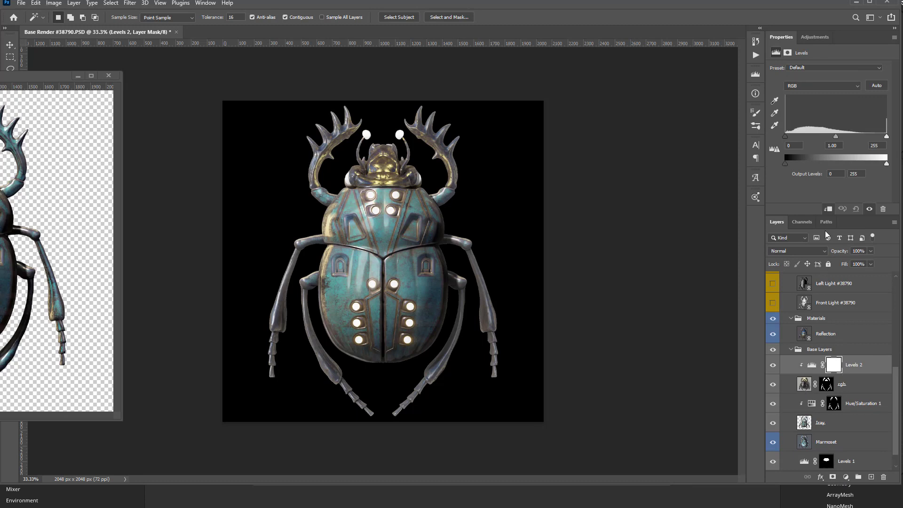
pyautogui.click(812, 364)
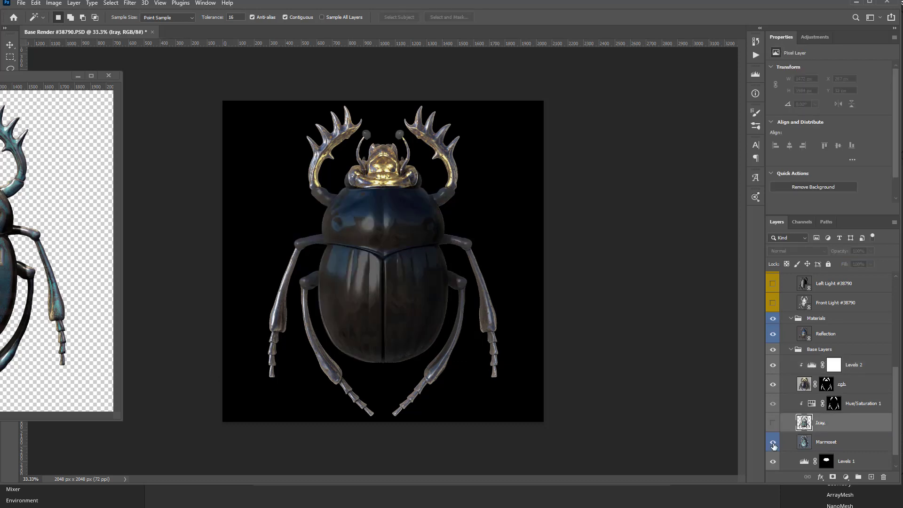
pyautogui.click(774, 423)
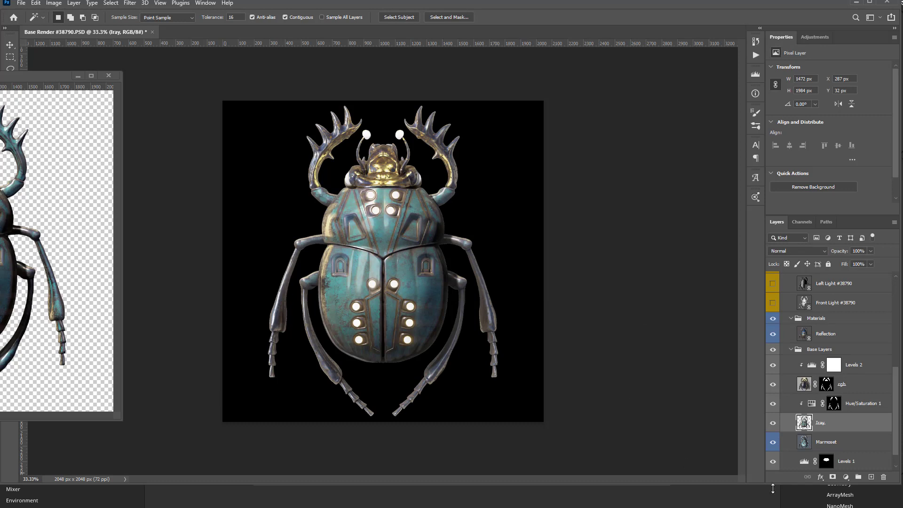
pyautogui.moveTo(816, 430)
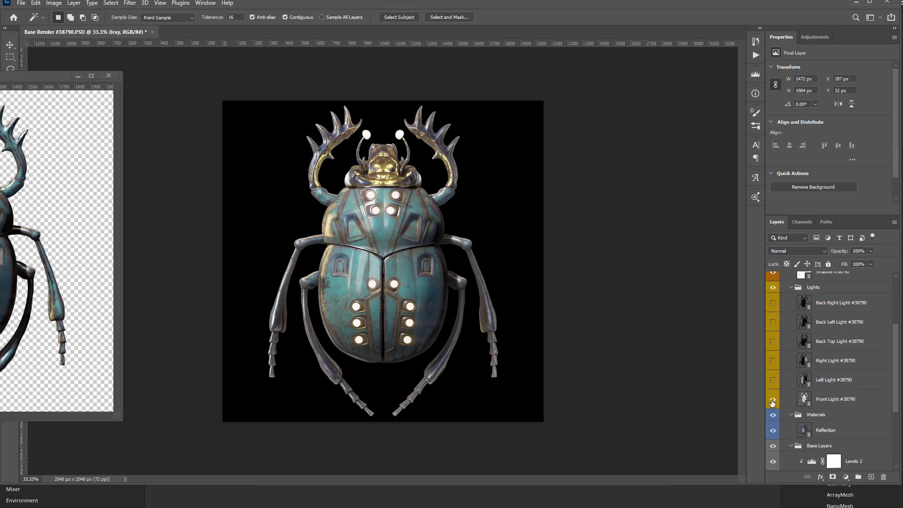
# Turn on Back Left Light (Screen) and clip Hue/Saturation 2 and Levels 3 for a yellow-green rim.
pyautogui.click(772, 398)
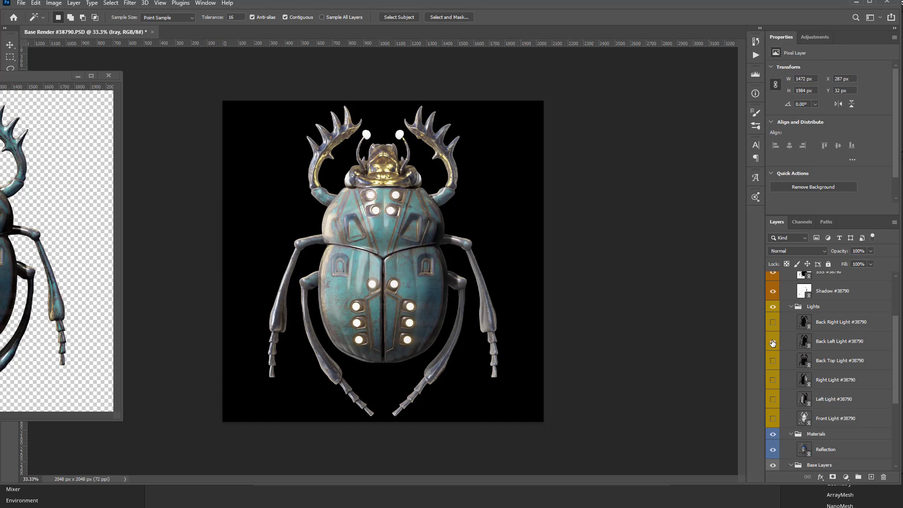
pyautogui.rightClick(802, 340)
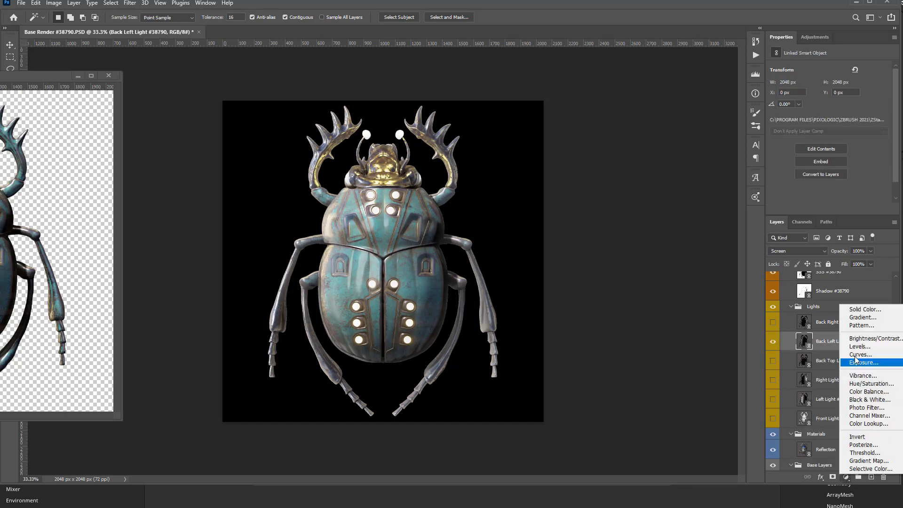
pyautogui.click(871, 384)
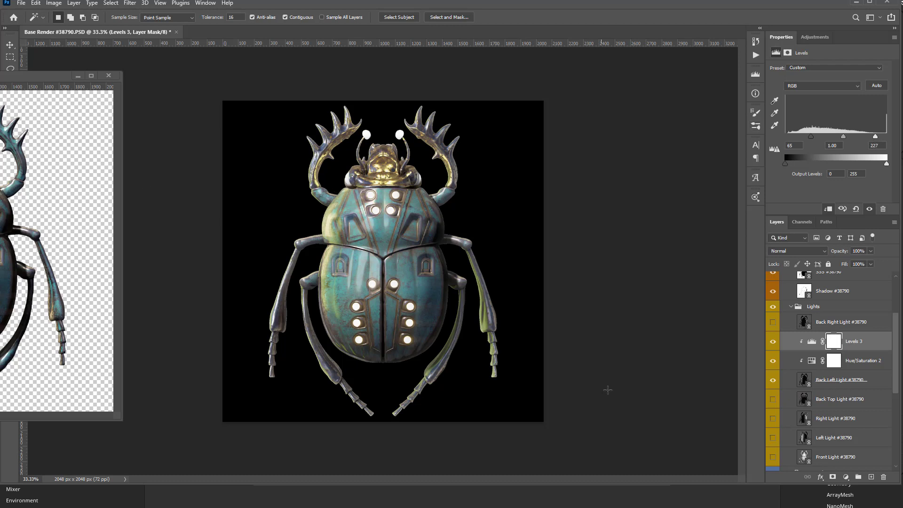
pyautogui.scroll(-3)
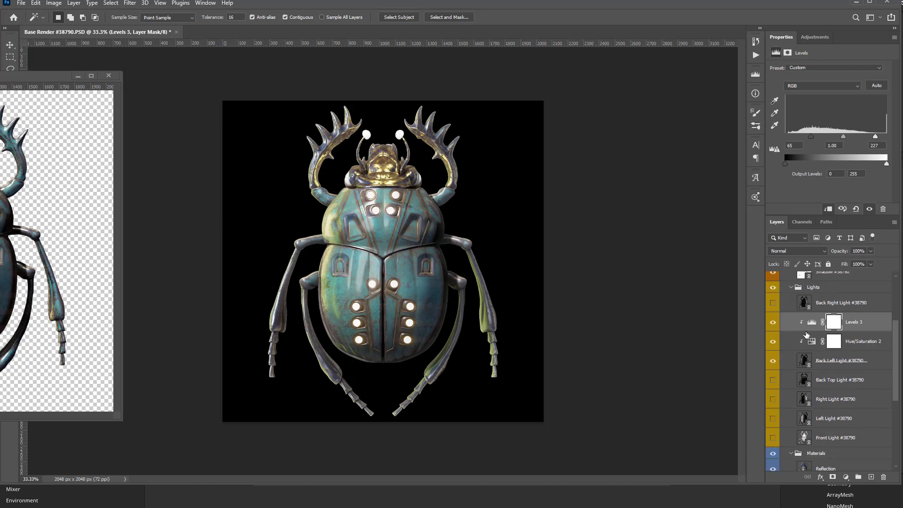
# Collapse the Lights, Geometry, Masks and Effects groups to tidy the layer stack.
pyautogui.click(791, 345)
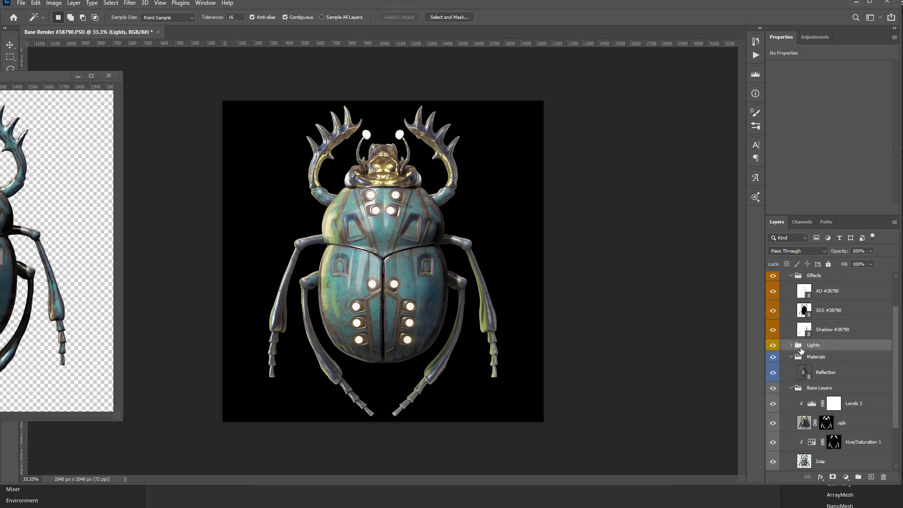
pyautogui.click(791, 276)
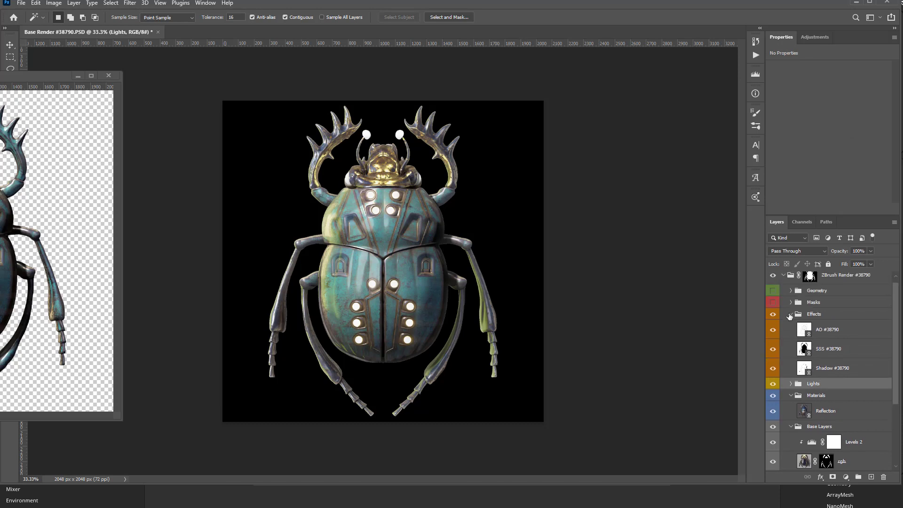
pyautogui.click(791, 314)
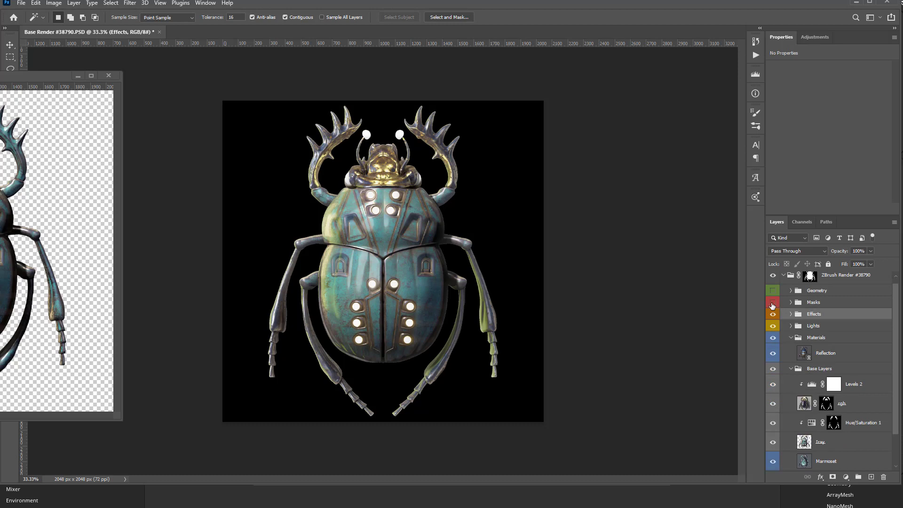
pyautogui.click(108, 75)
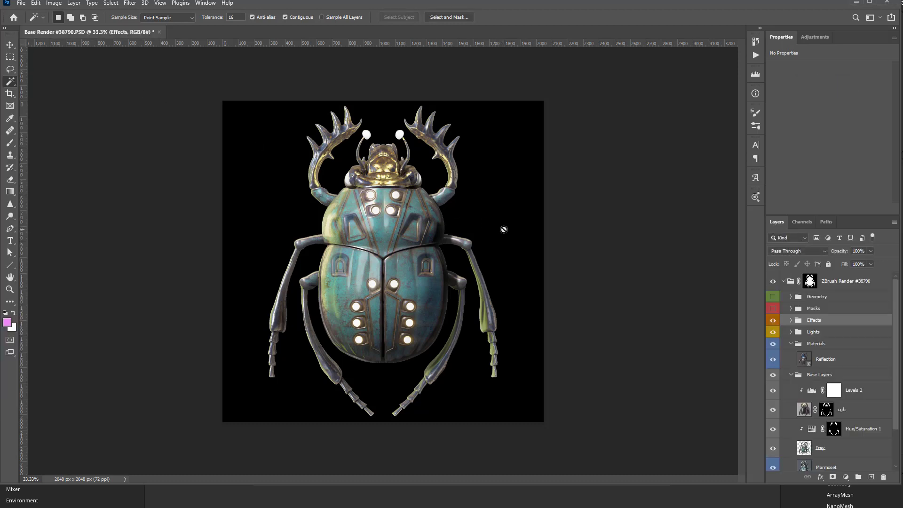
pyautogui.moveTo(512, 239)
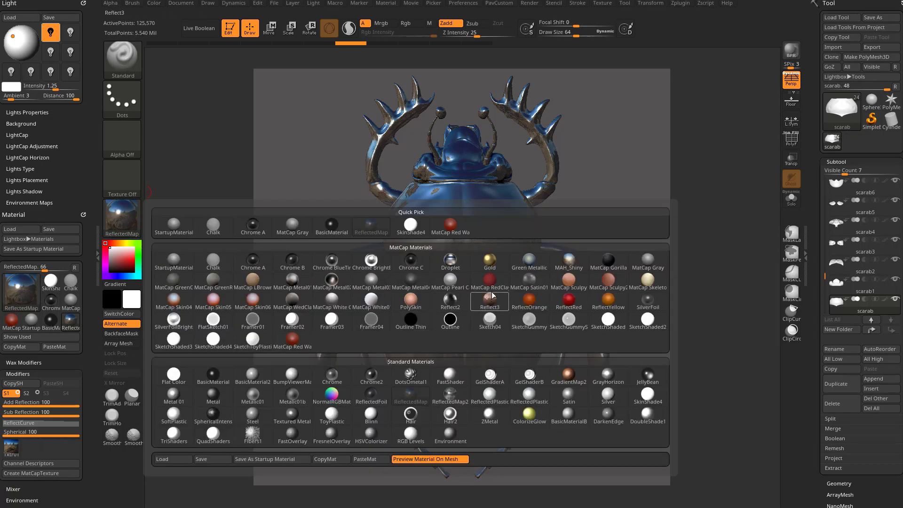
# Apply the Reflect3 material to the scarab and cancel the Export Image dialog.
pyautogui.click(489, 264)
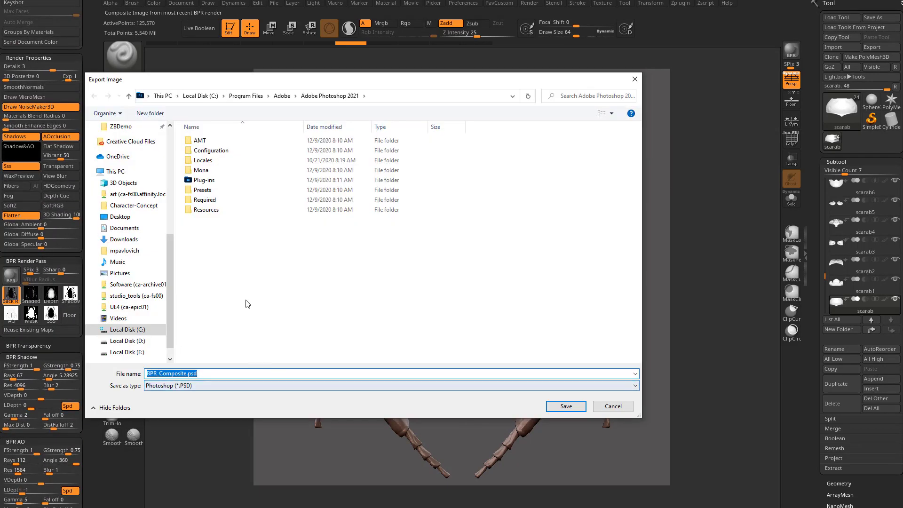
pyautogui.click(612, 406)
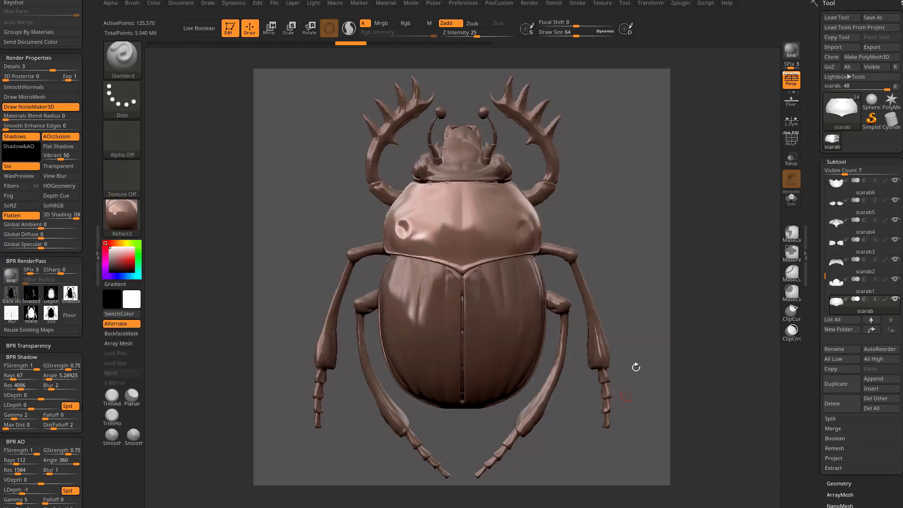
pyautogui.moveTo(440, 134)
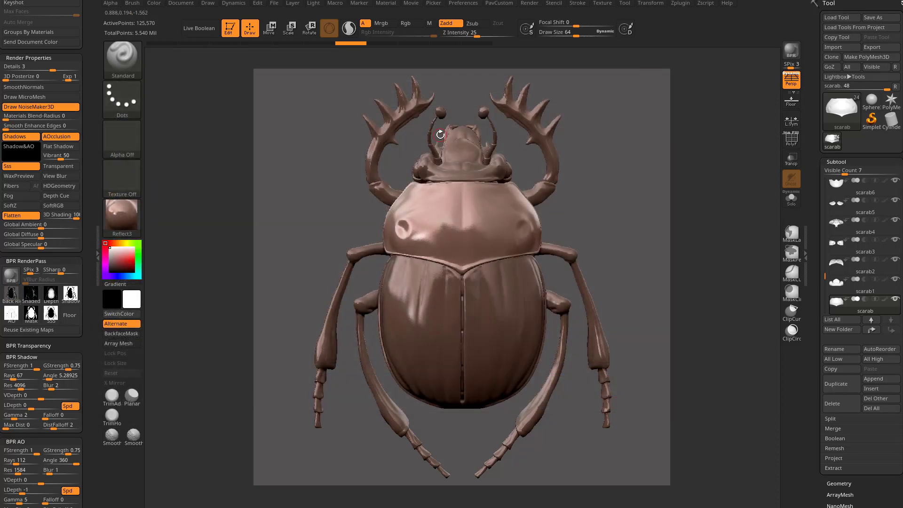